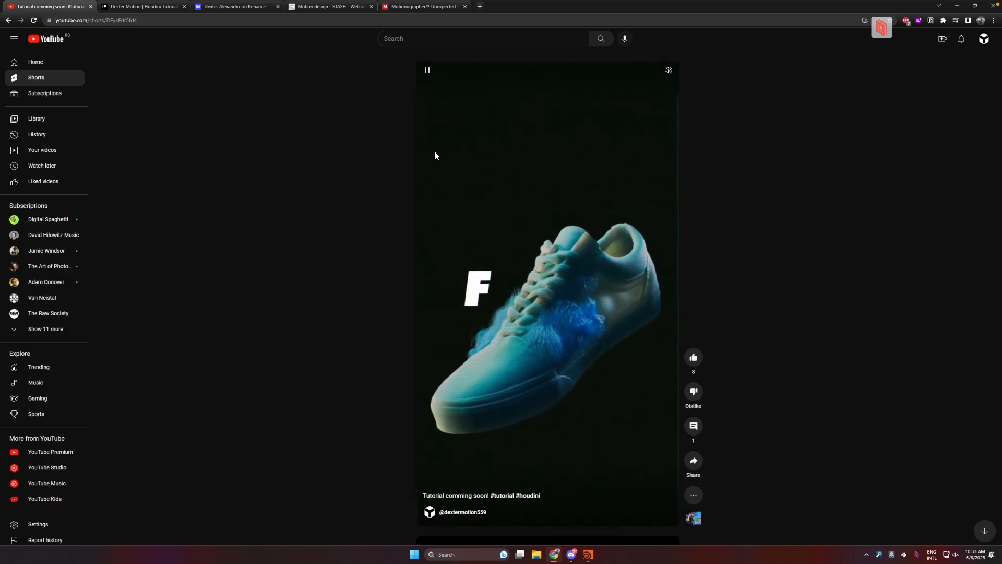
mouse_move(580, 288)
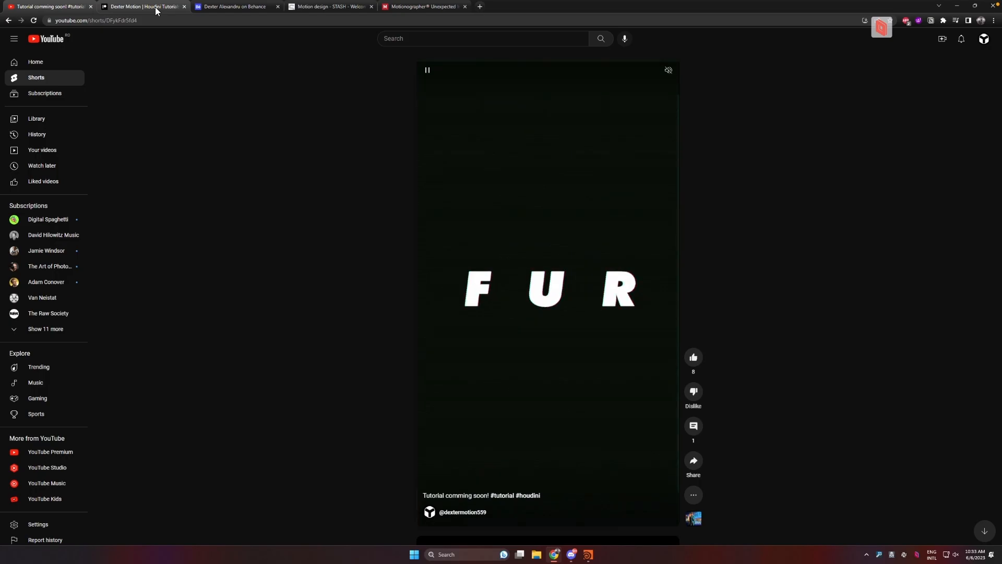
Bring up Dexter Motion's Houdini Patreon page and scroll past the tiers to About.
click(143, 7)
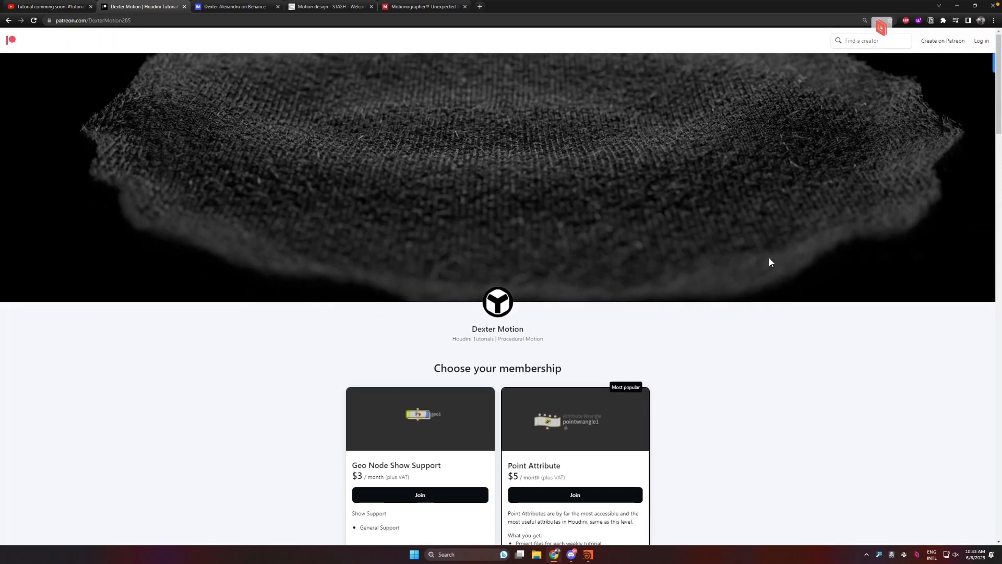
scroll(down, 3)
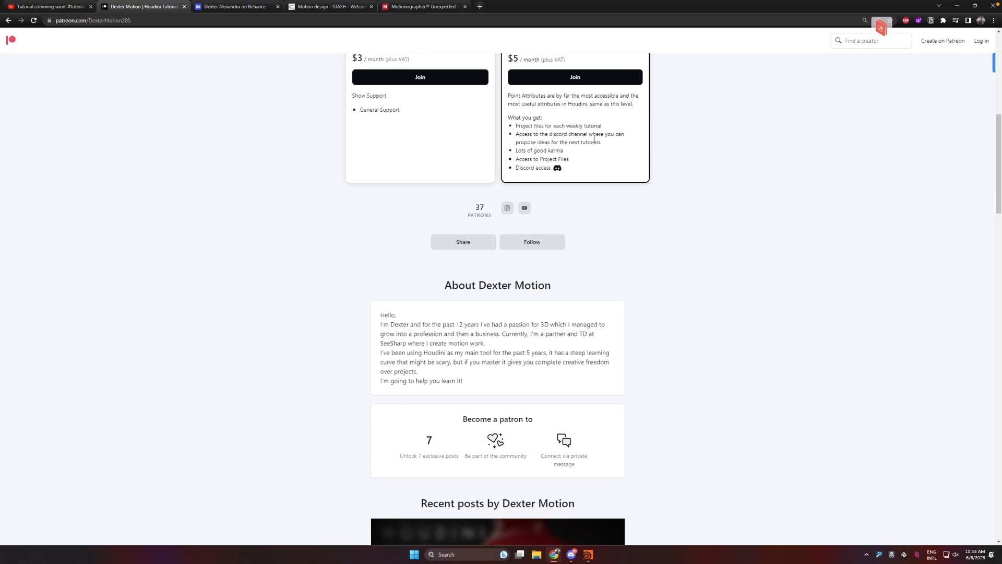
mouse_move(165, 7)
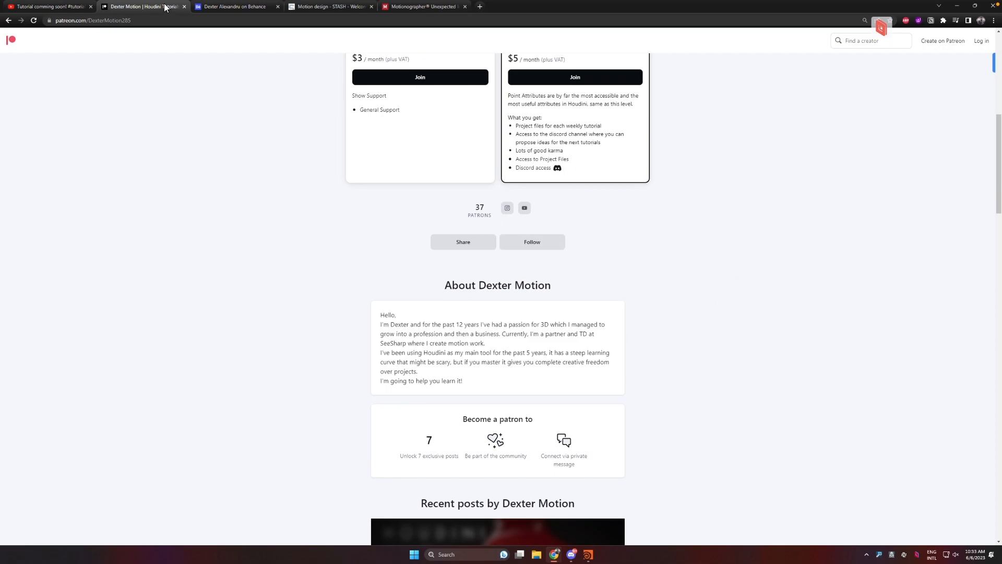
Switch to Dexter Alexandru's Behance portfolio showing his Work grid of renders.
click(236, 6)
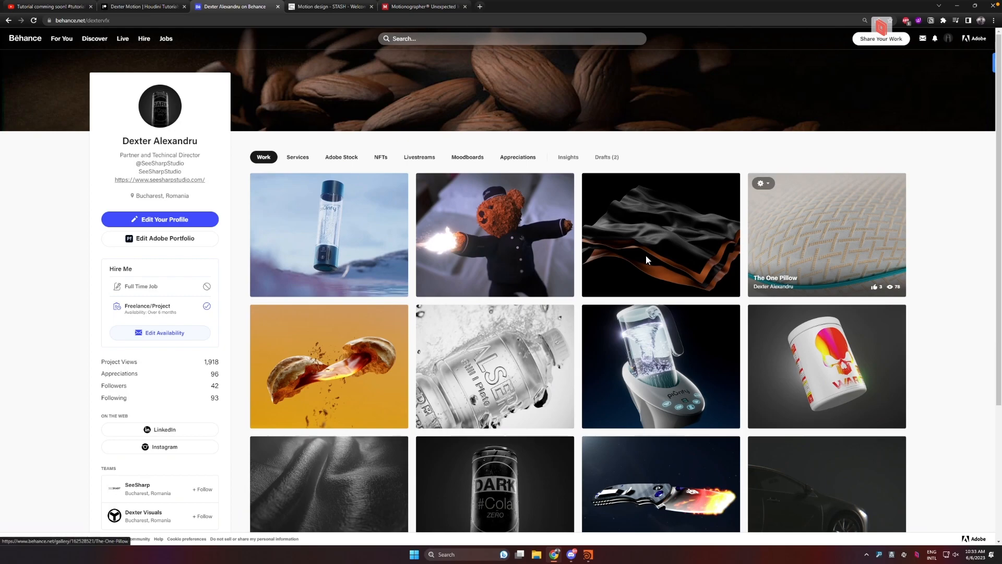
mouse_move(560, 255)
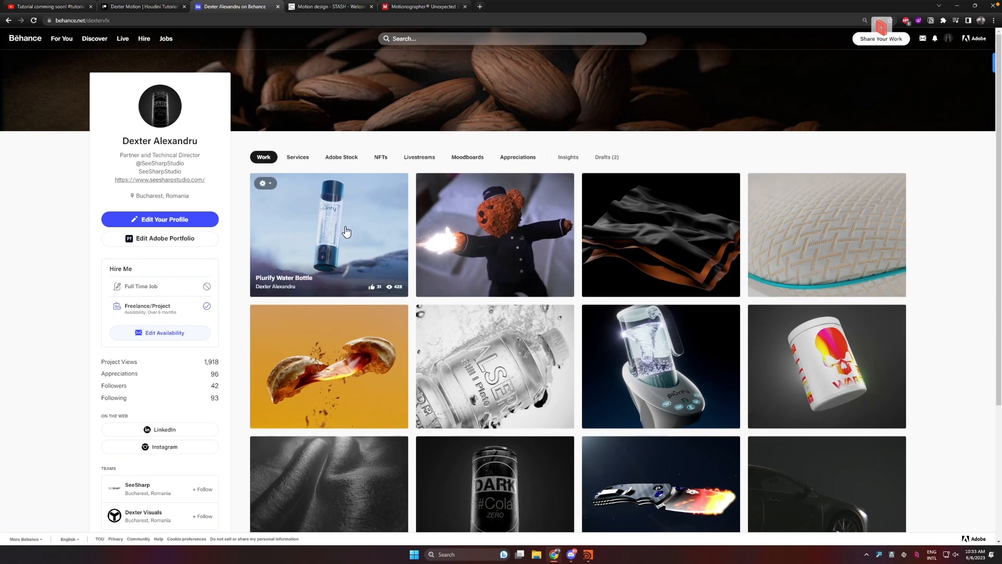
mouse_move(661, 367)
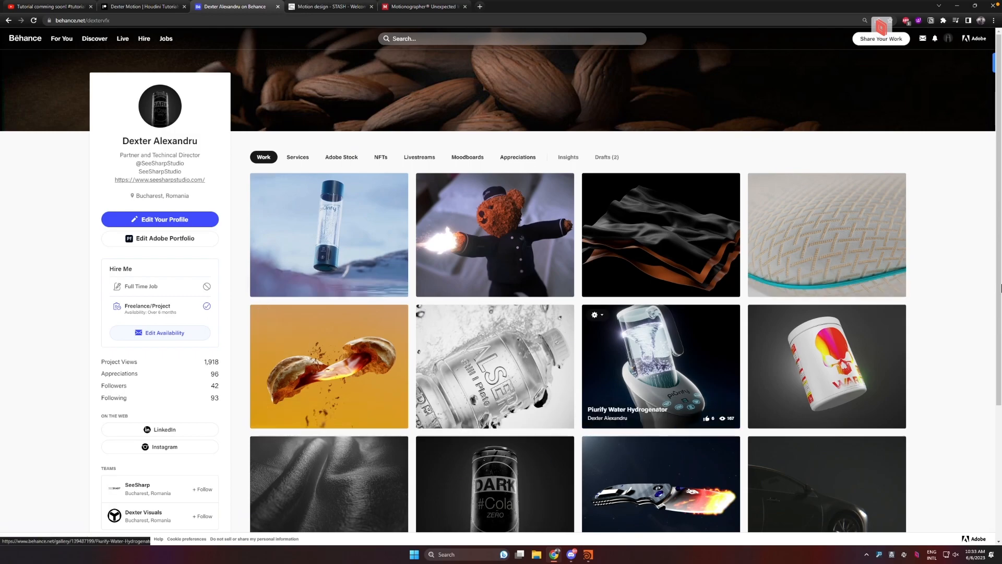
mouse_move(934, 393)
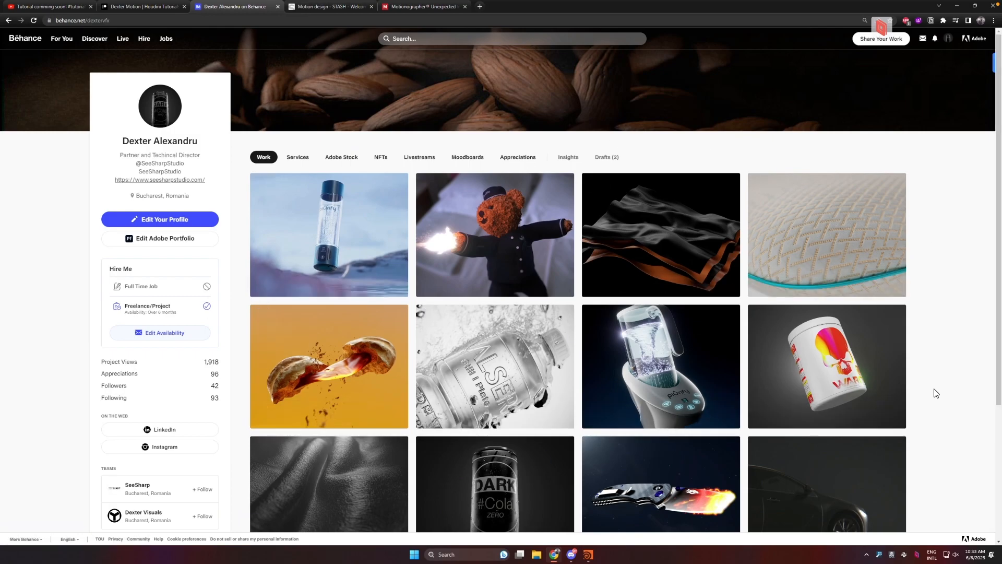
mouse_move(956, 389)
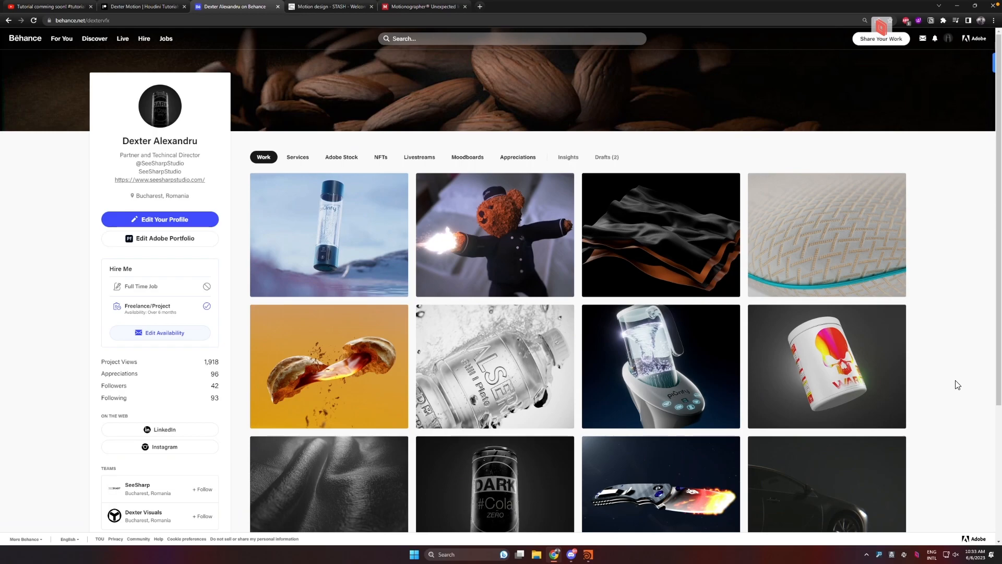
mouse_move(774, 449)
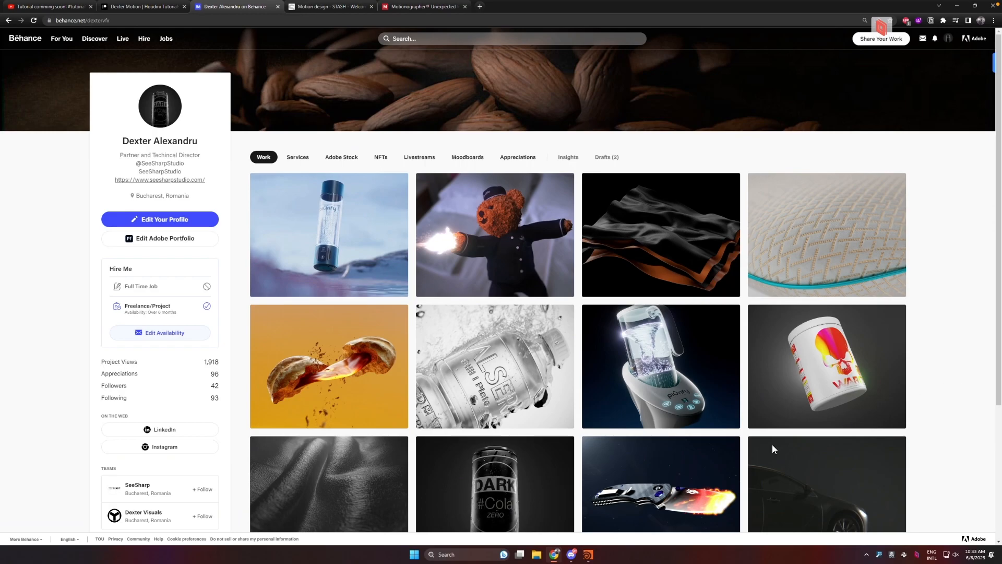
mouse_move(635, 452)
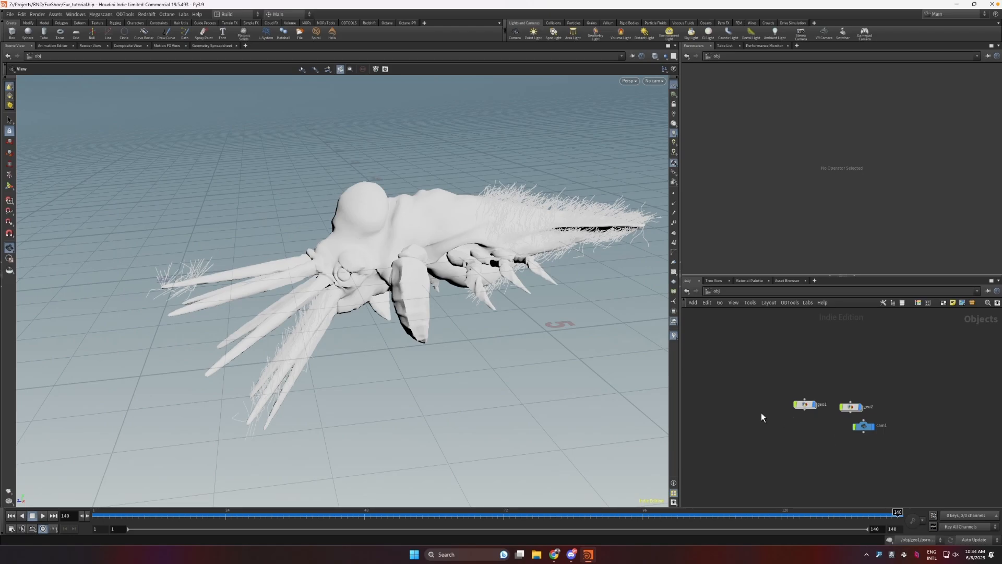
mouse_move(764, 416)
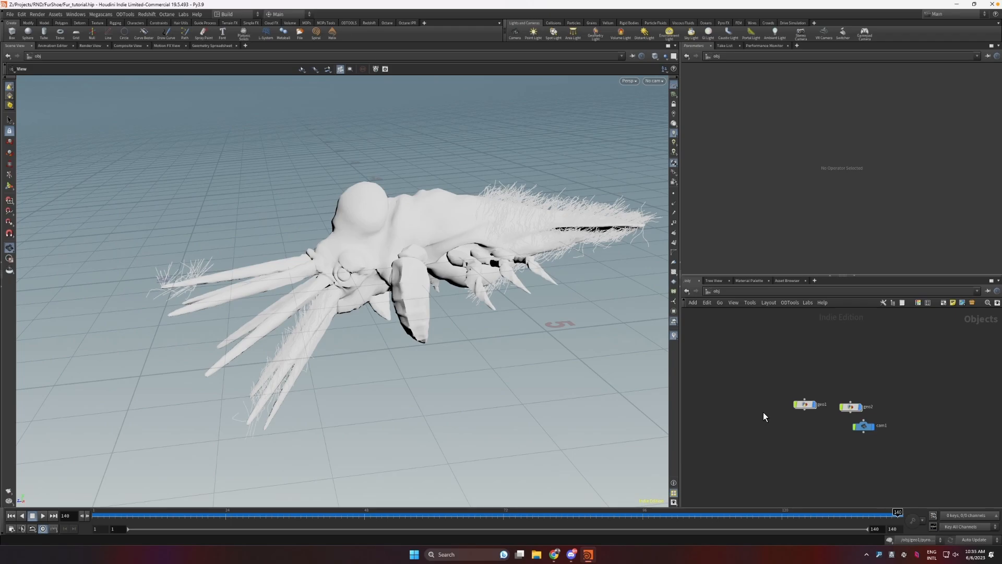
mouse_move(777, 413)
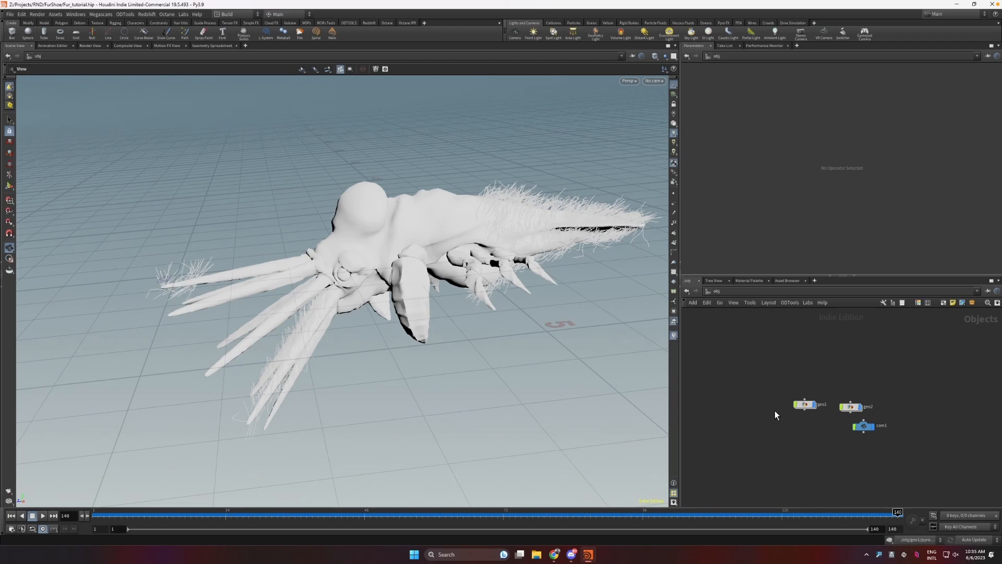
mouse_move(815, 432)
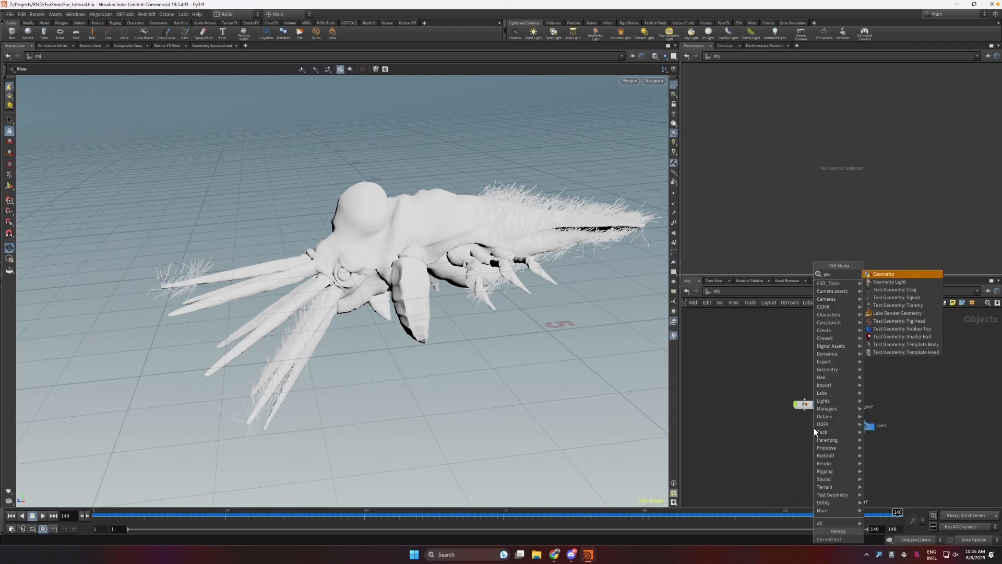
Create a geometry object holding a test squab feeding a Scatter node, plus a Line node.
click(885, 273)
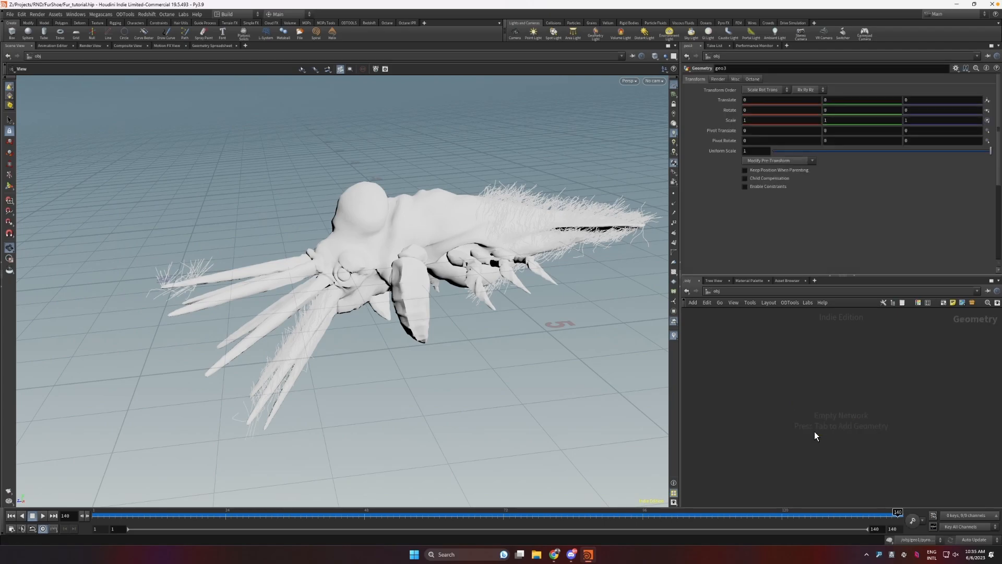
key(Tab)
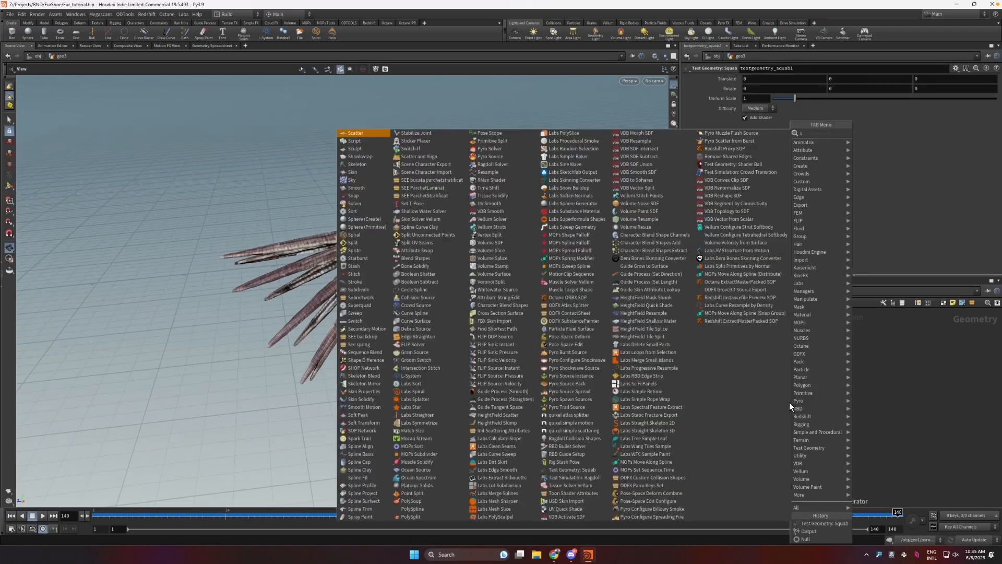
click(355, 132)
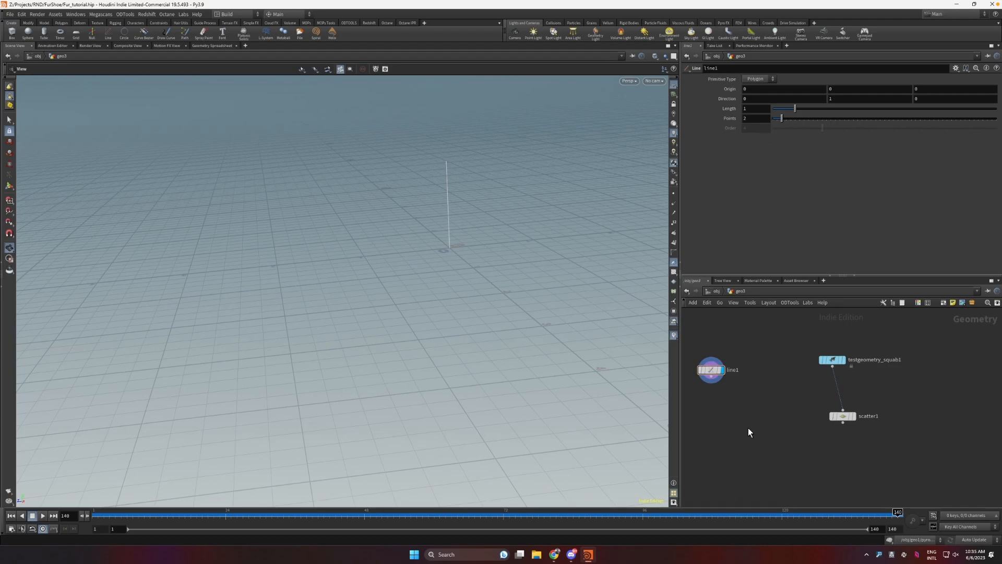
Copy line1 onto the scatter1 points with Copy to Points and shorten the strands.
key(Tab)
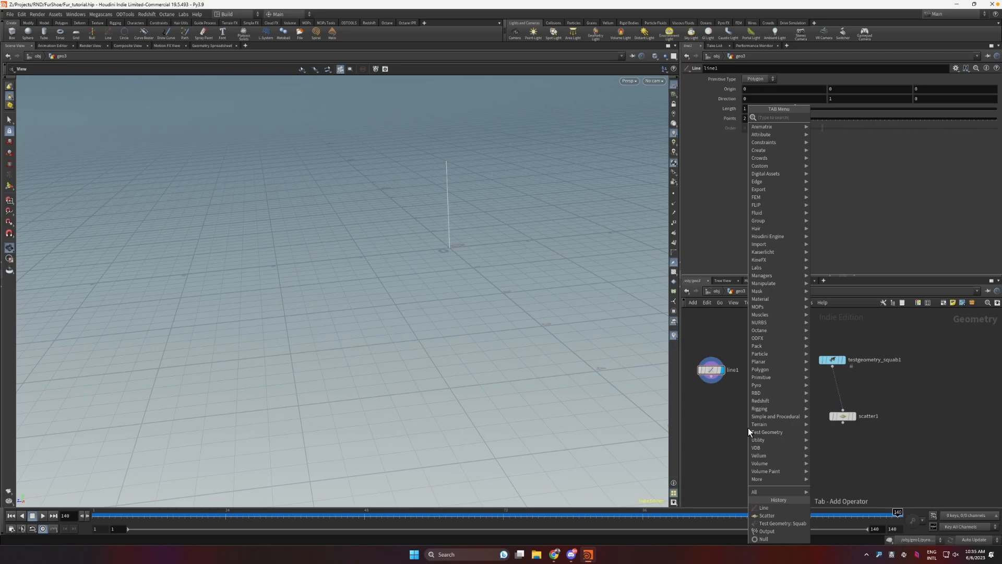
text(copyto)
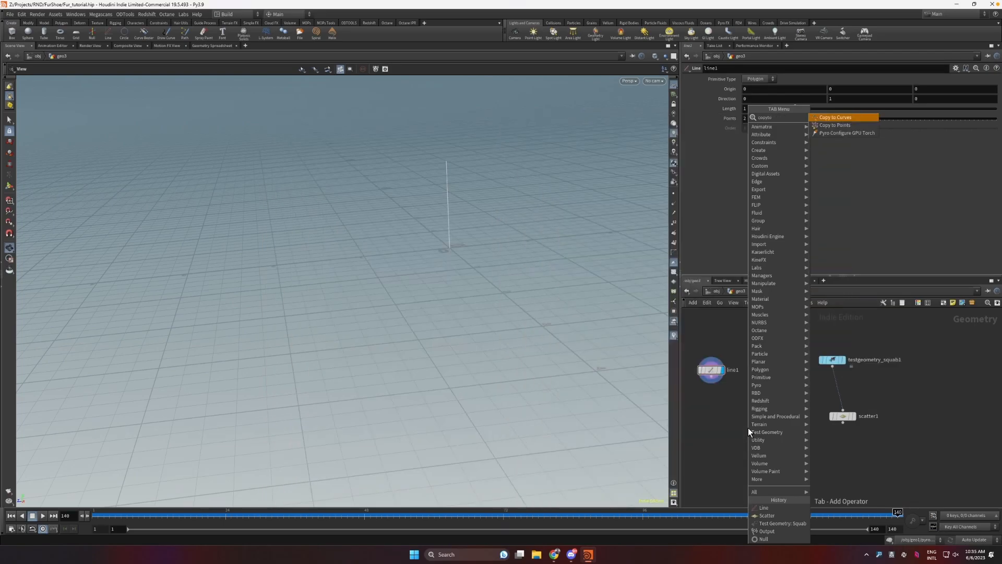
click(834, 117)
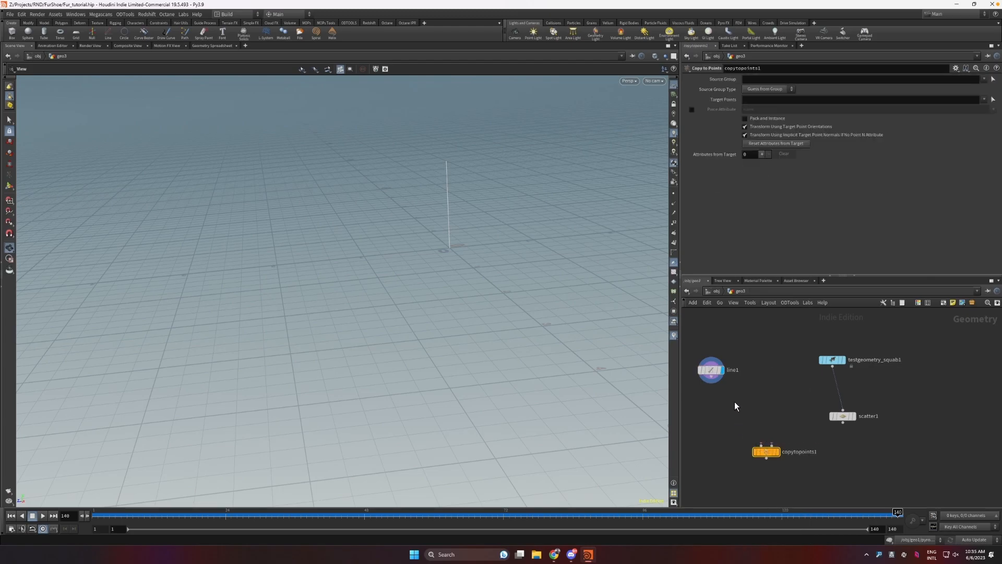
drag(712, 381, 765, 451)
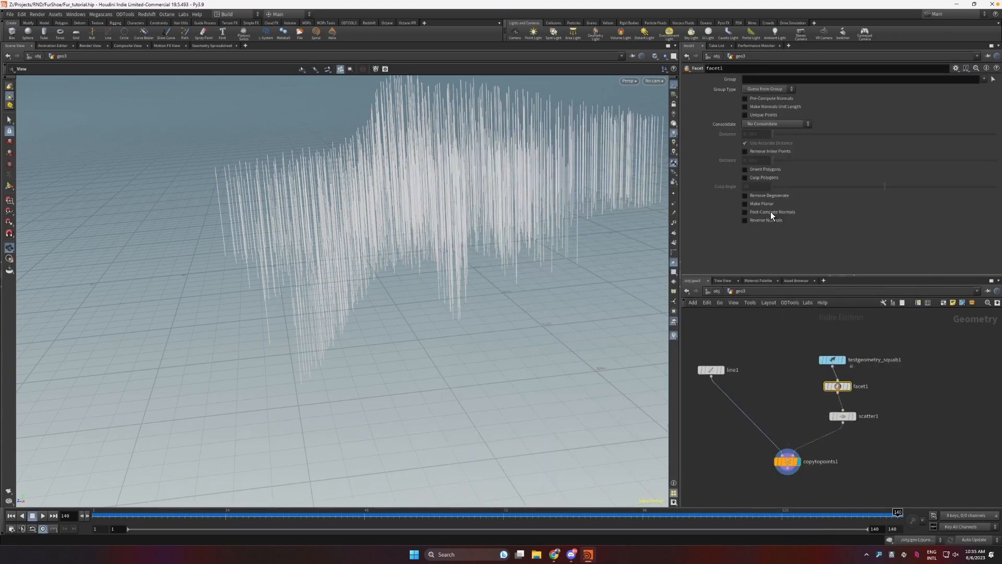
click(712, 369)
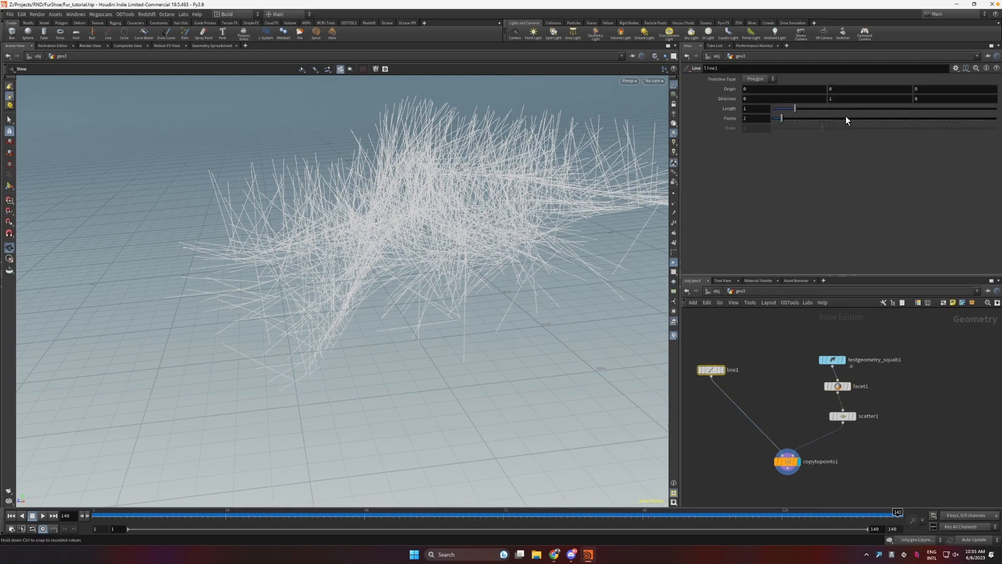
drag(794, 108, 778, 108)
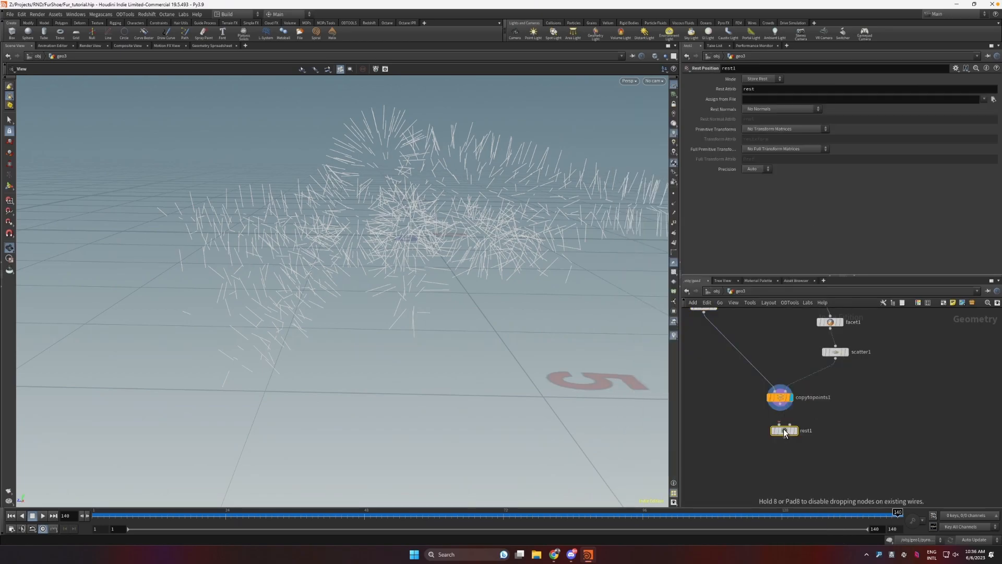
After the Rest Position node, add a Point Wrangle with @P.y=0; @P.z=0;.
click(790, 429)
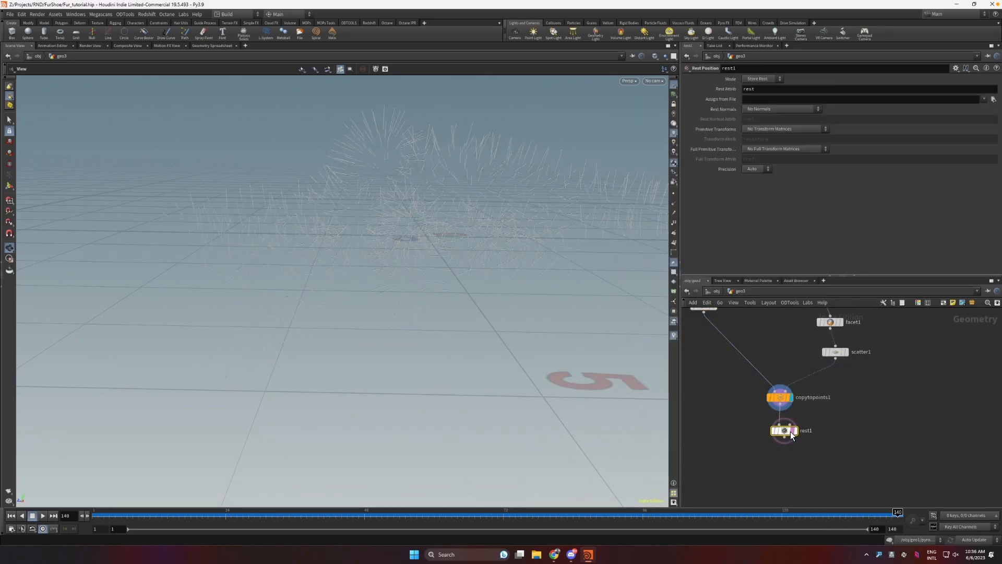
click(789, 430)
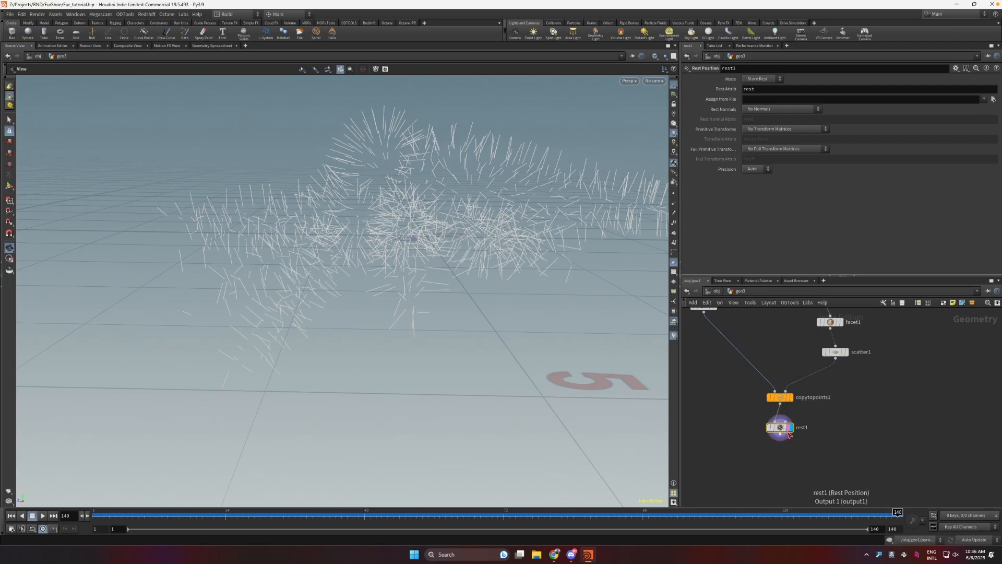
key(tab)
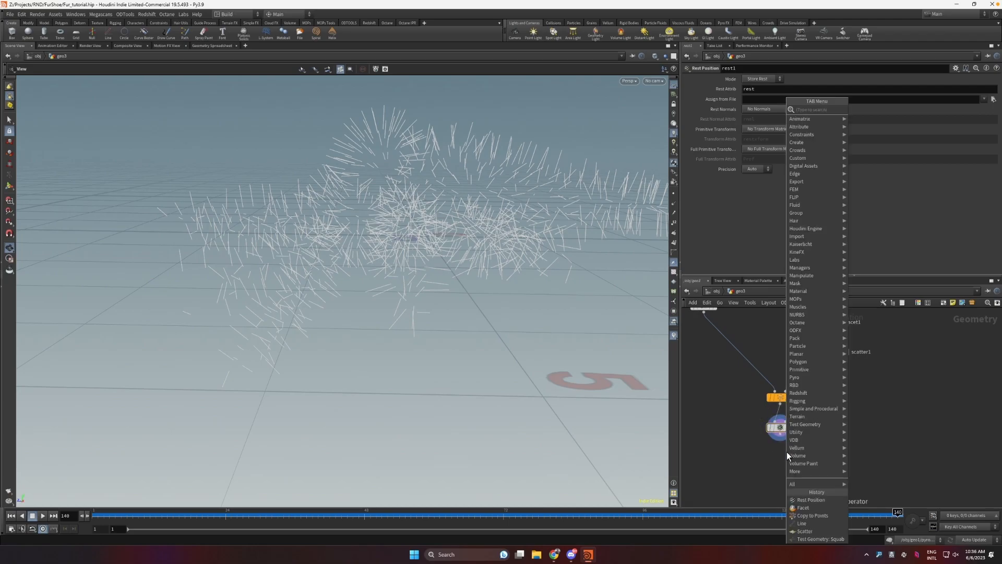
text(po)
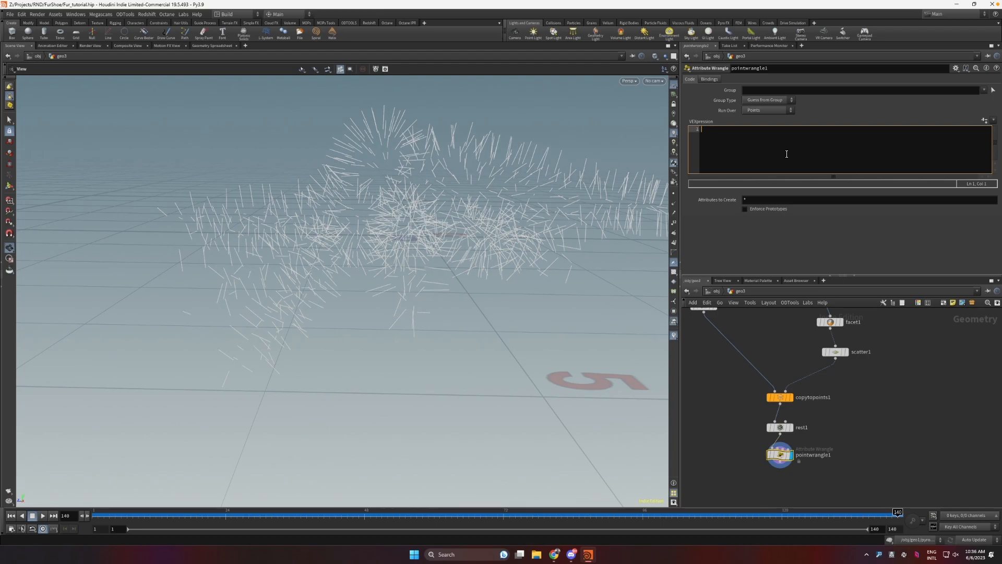
text(@P.y=-)
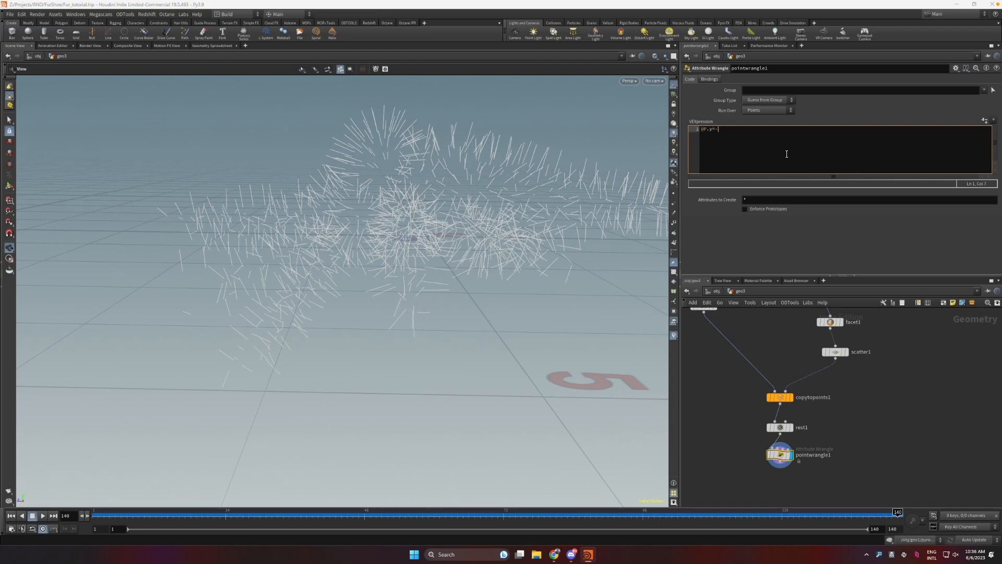
text(0;)
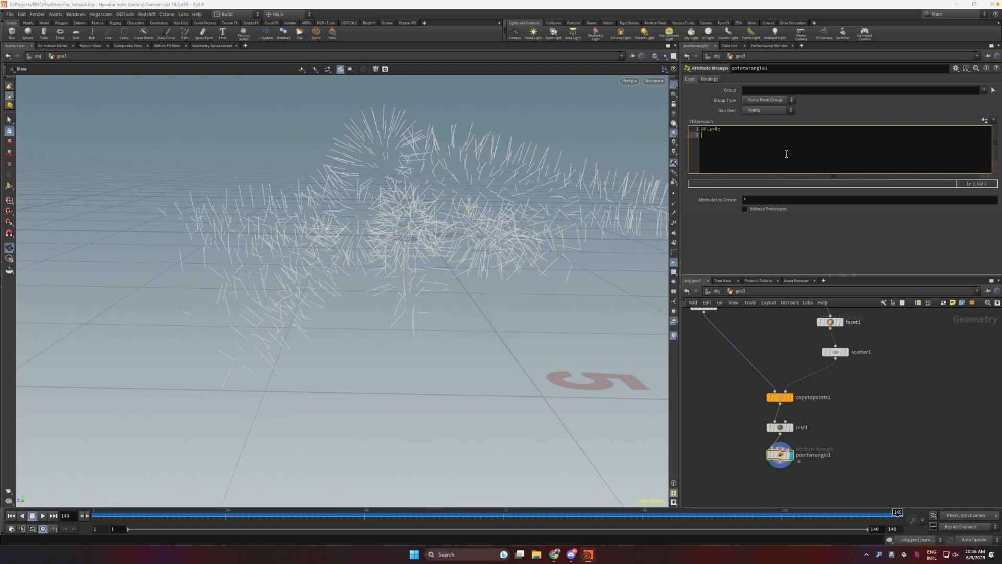
text(@P.z)
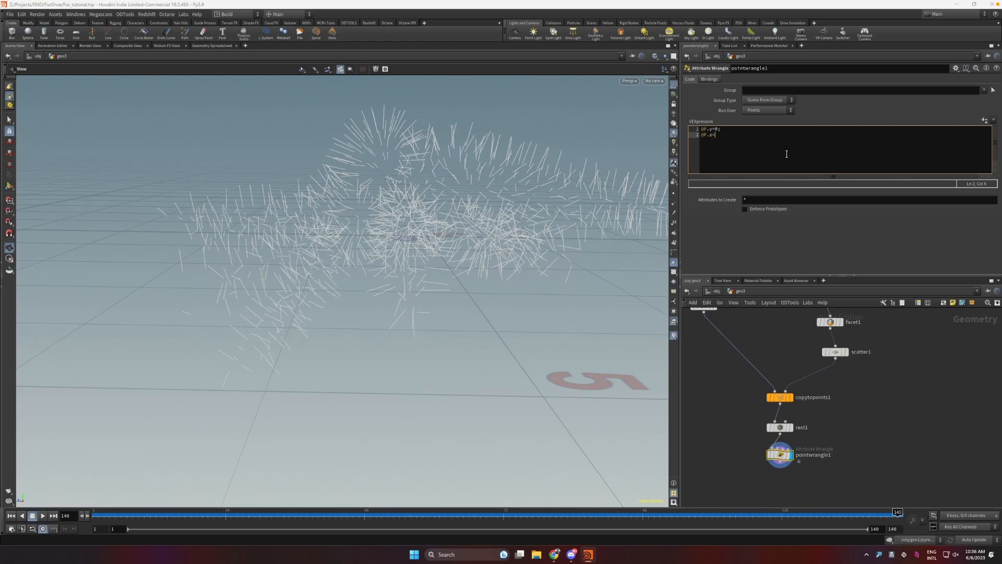
text(=0;)
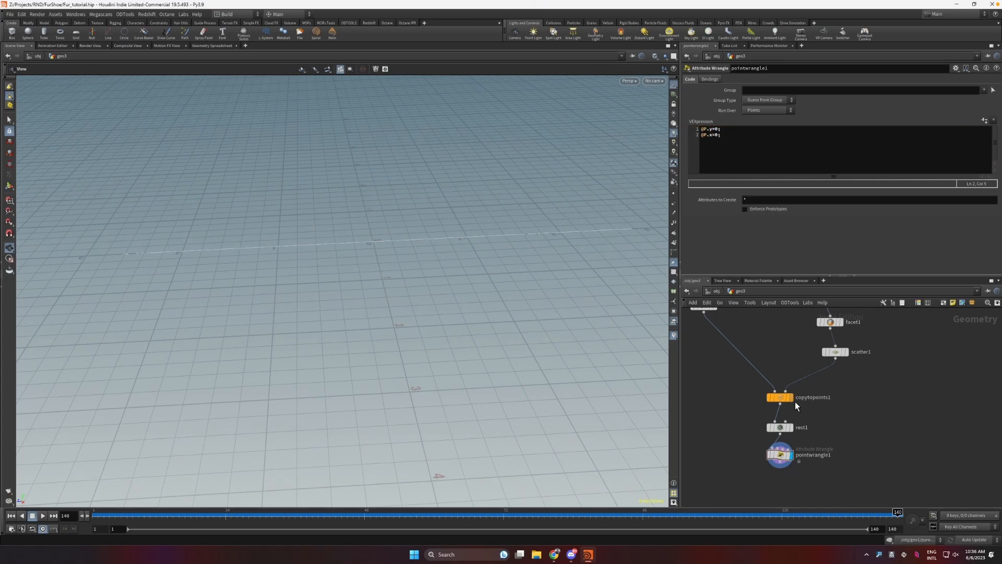
click(780, 397)
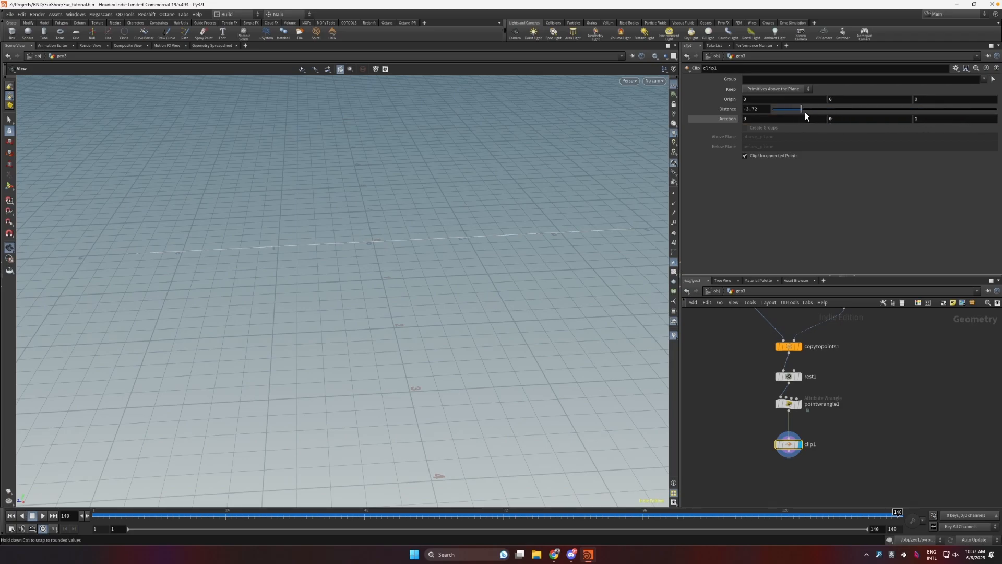
drag(792, 109, 888, 108)
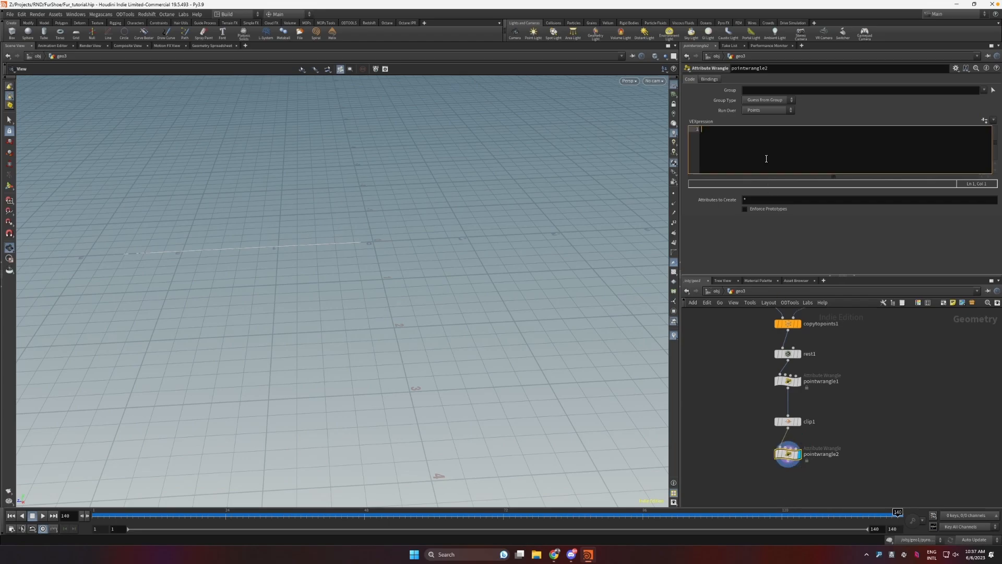
text(@P=)
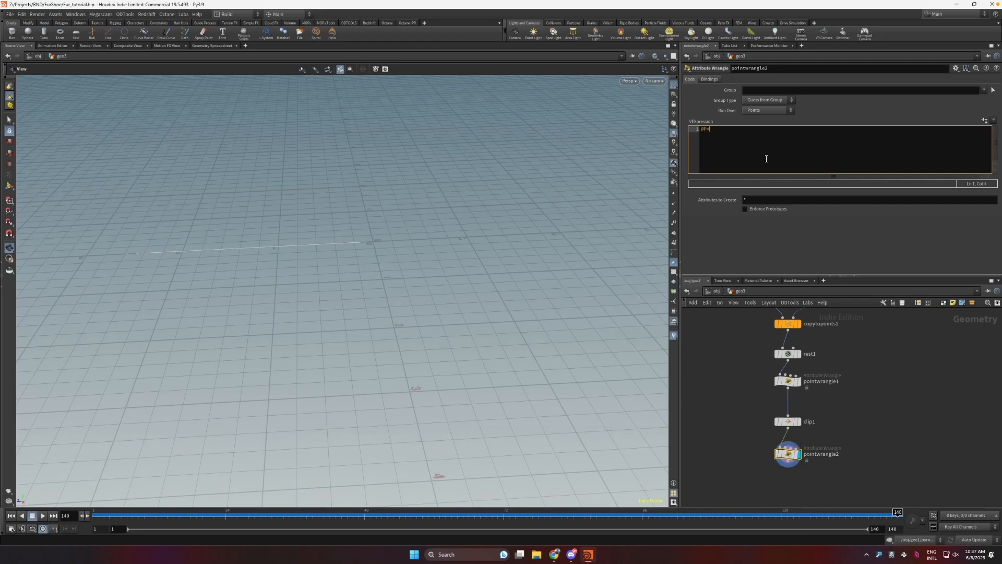
text(@rest;)
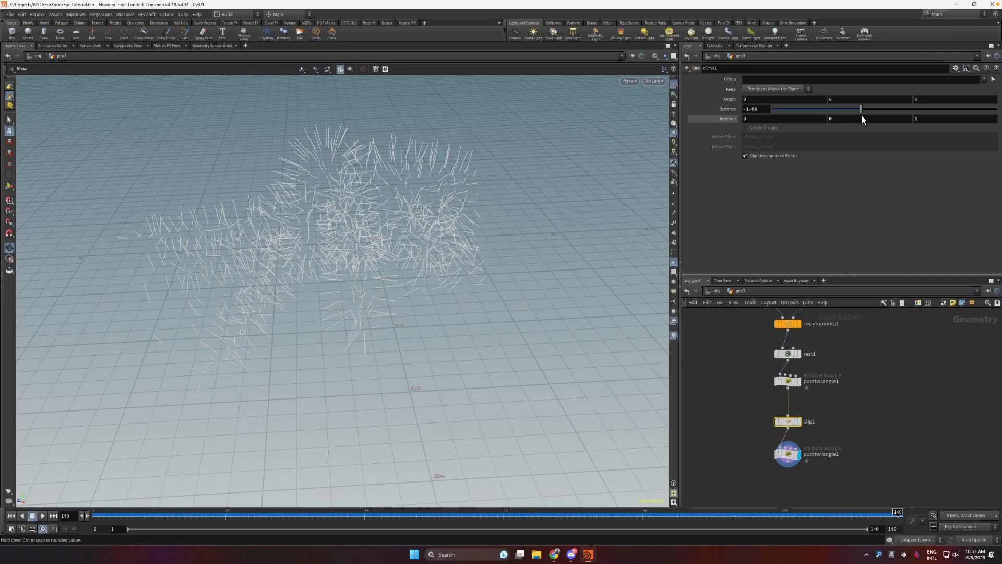
drag(860, 108, 885, 108)
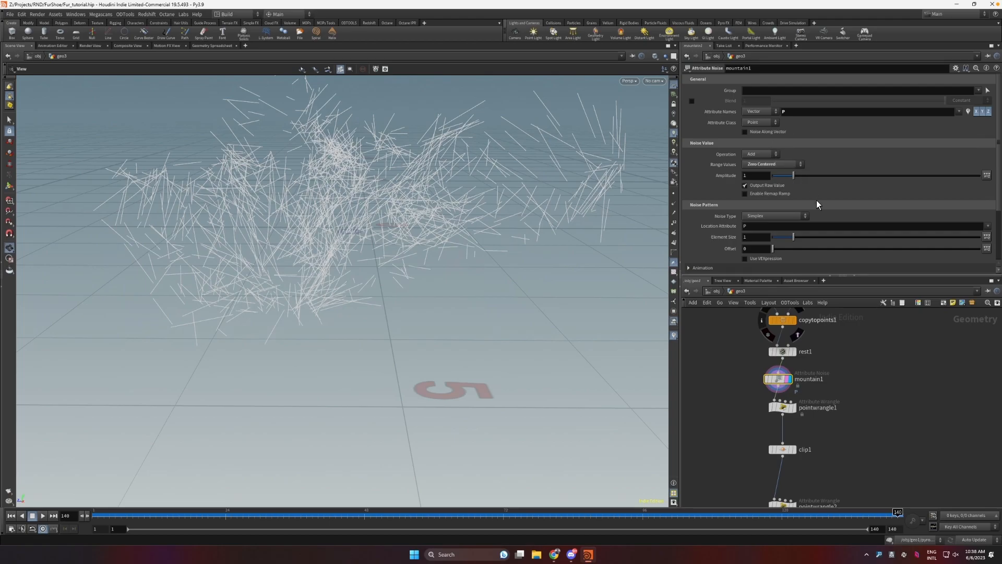
Lower the noise strength and shrink the noise element size on the strands.
drag(789, 175, 781, 175)
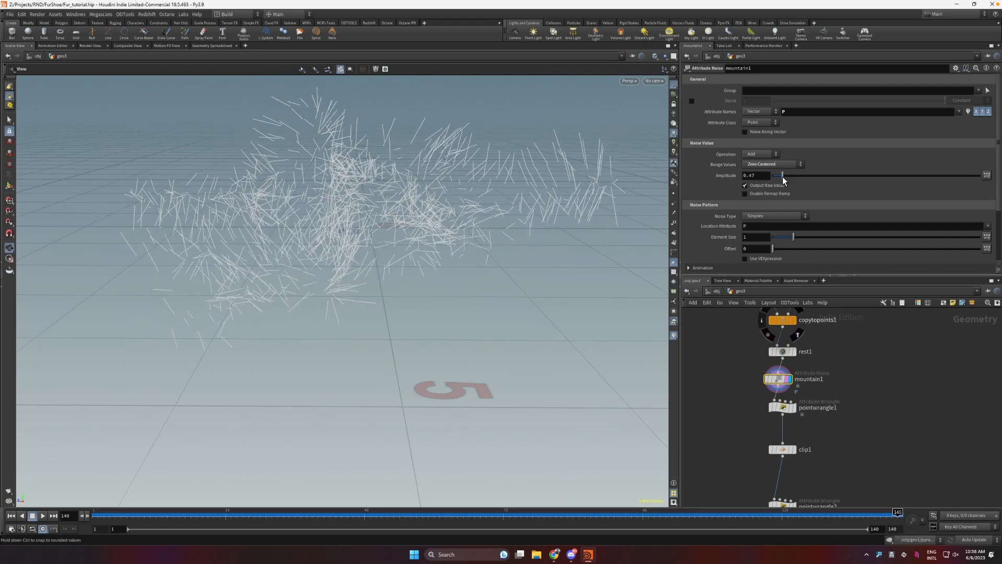
drag(794, 237, 777, 237)
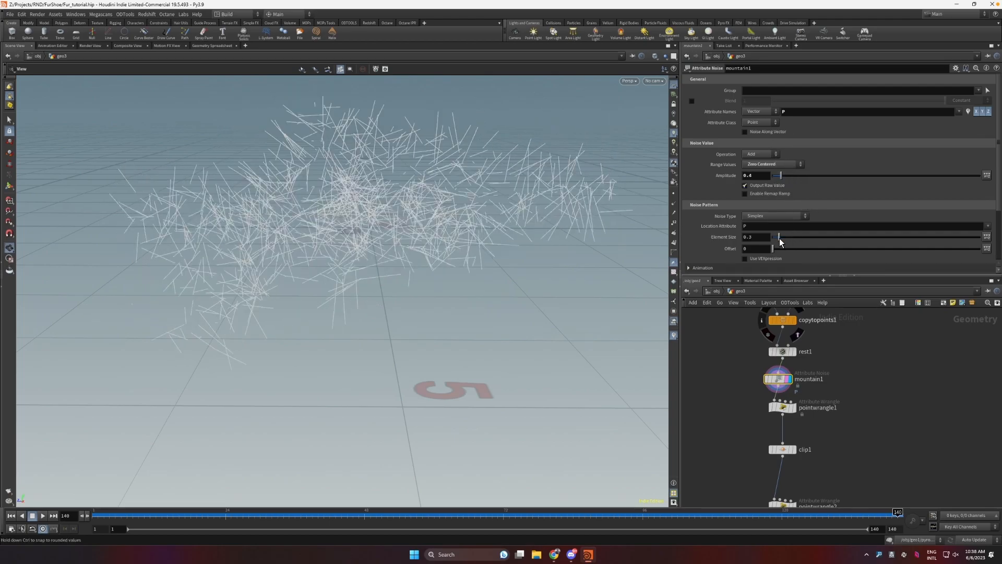
drag(777, 236, 776, 236)
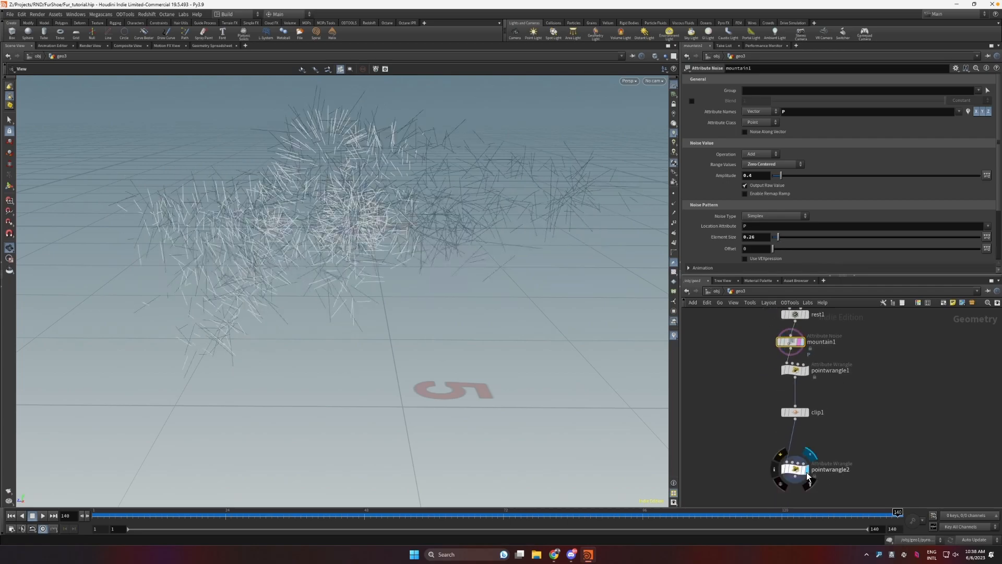
Retune the Clip distance to reveal more fur, then raise the noise strength.
click(796, 469)
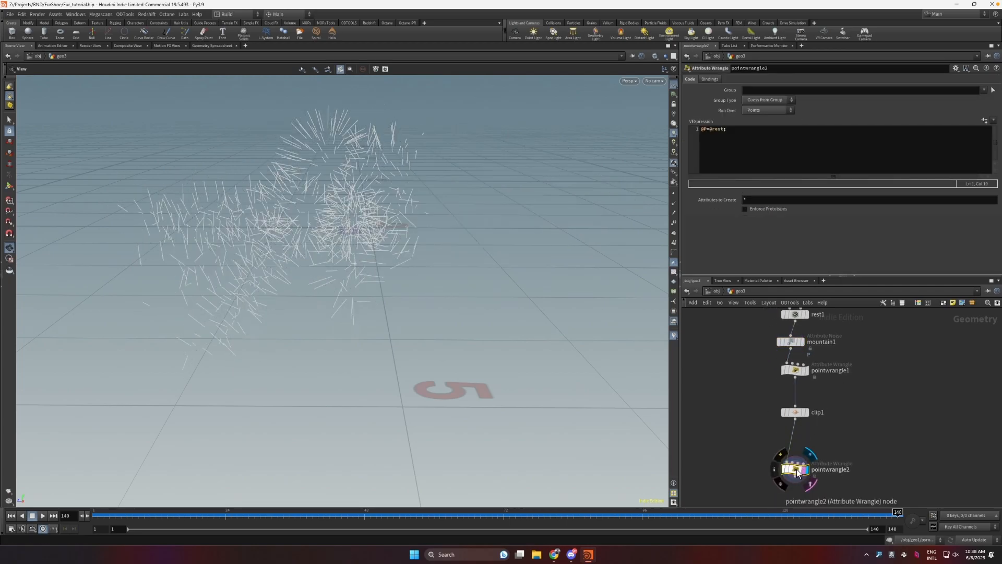
click(796, 411)
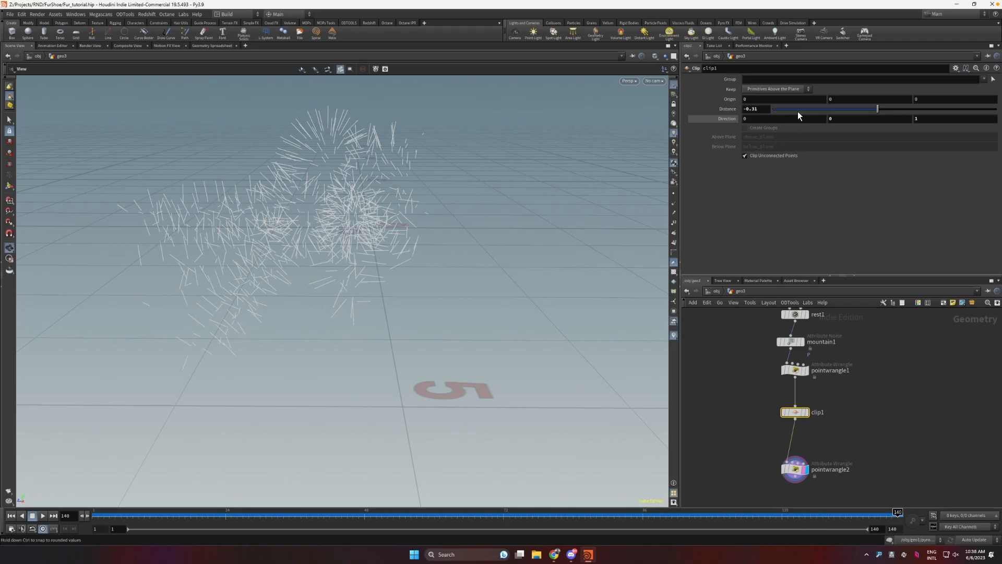
drag(799, 108, 866, 109)
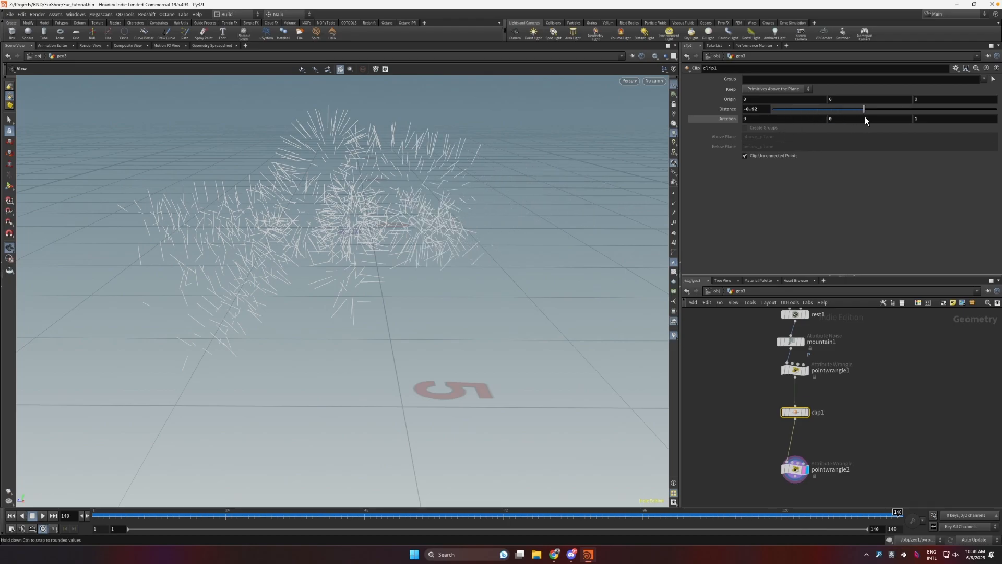
drag(863, 108, 885, 108)
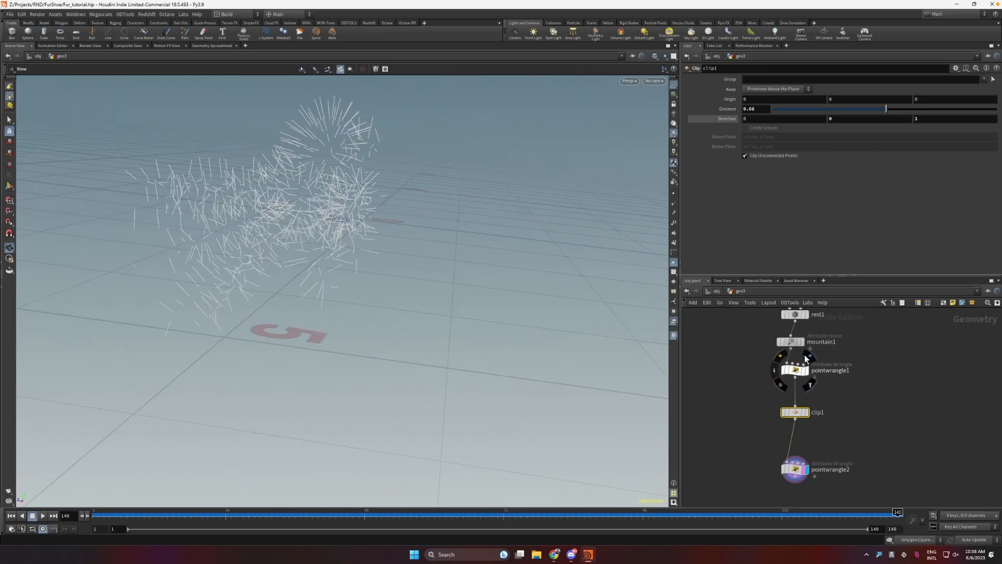
click(795, 341)
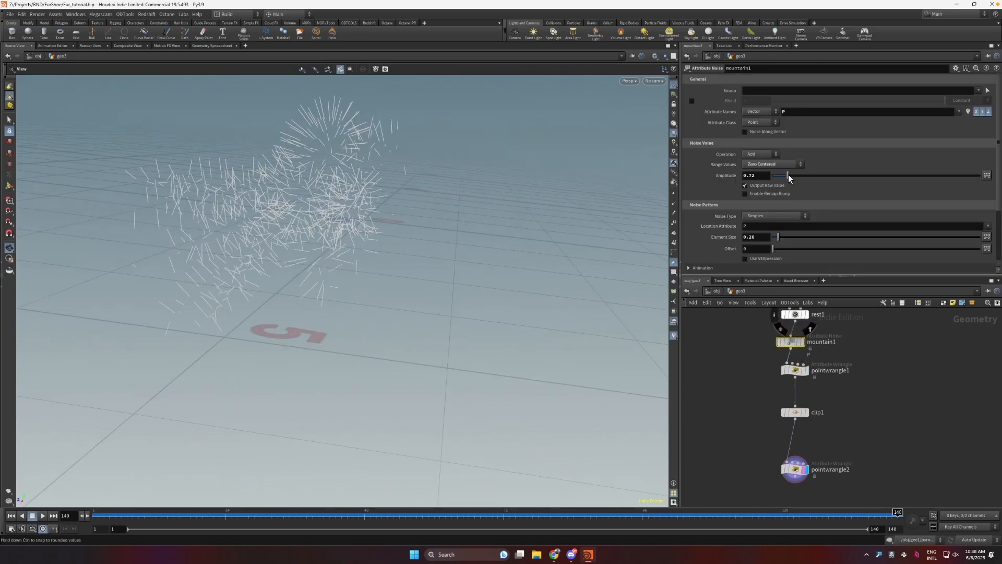
drag(778, 175, 798, 176)
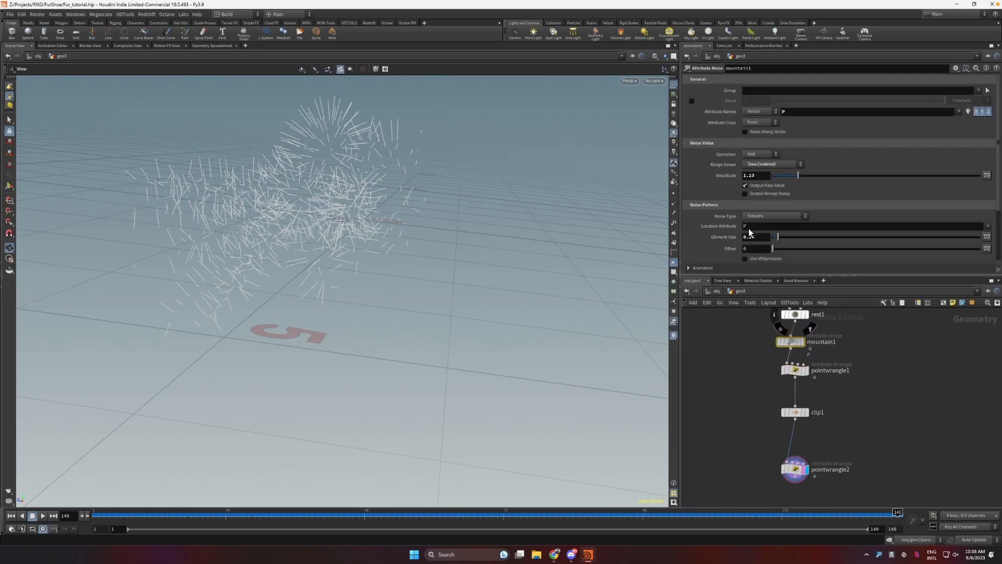
mouse_move(729, 237)
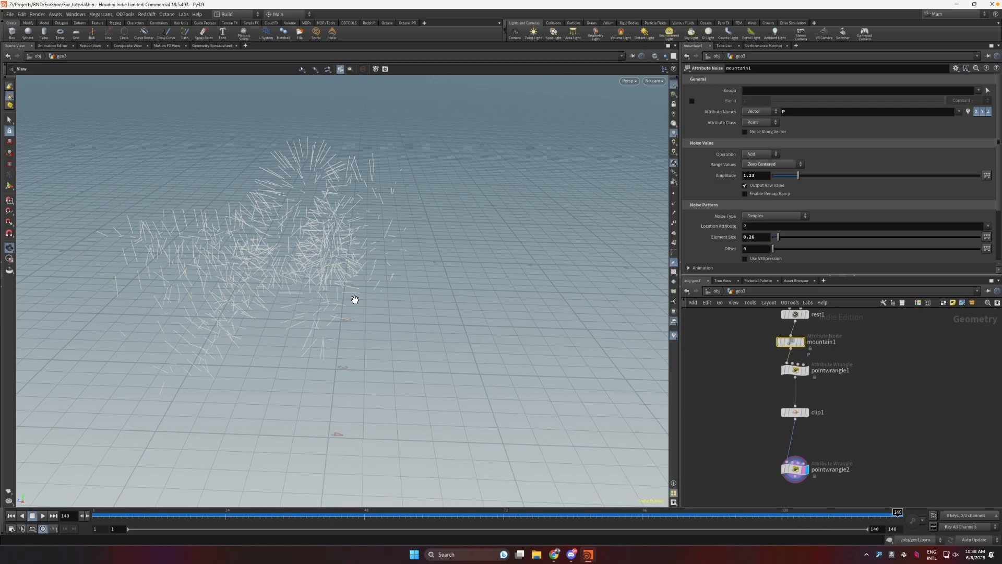
mouse_move(788, 422)
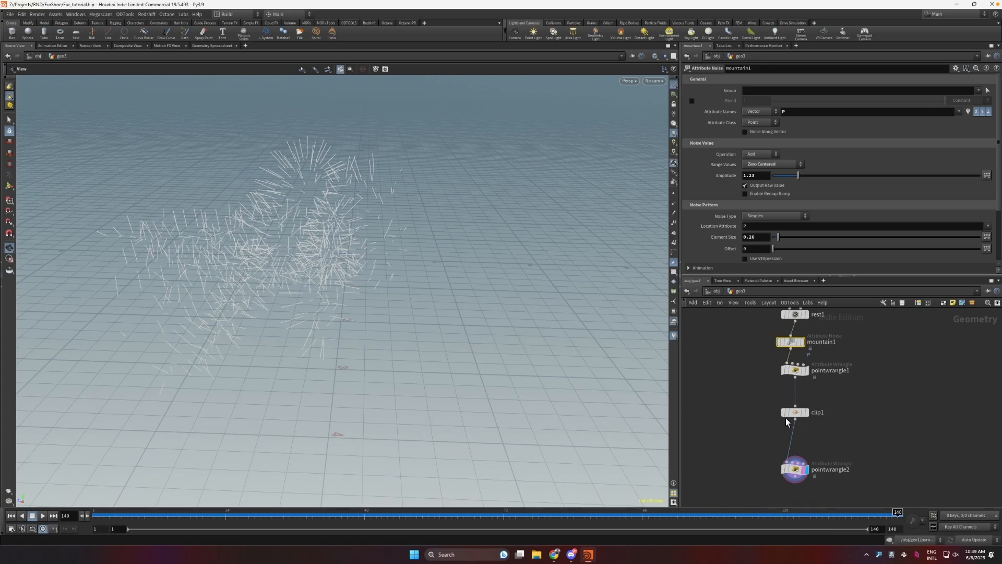
Push the Clip distance slightly negative to hide more of the fur strands.
click(794, 411)
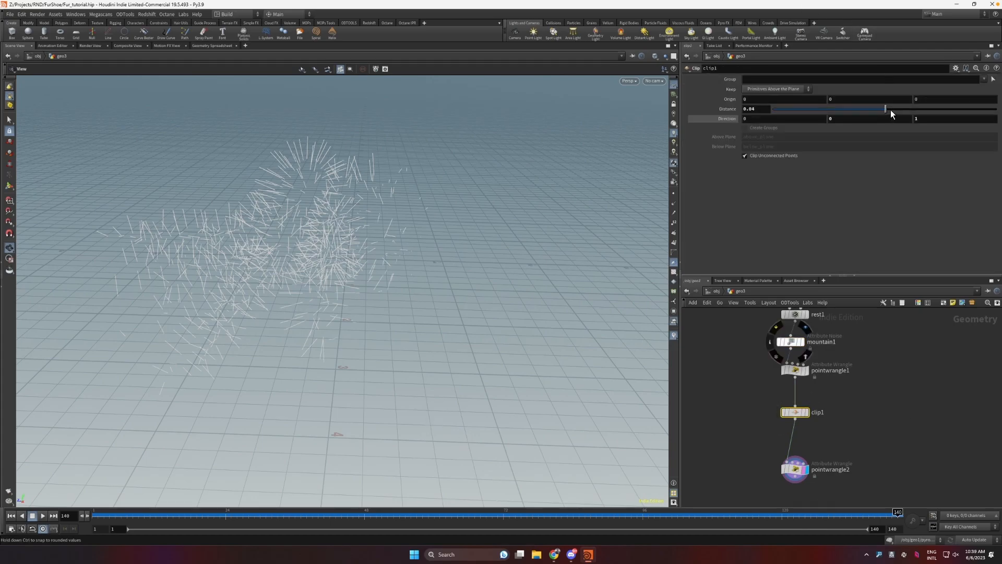
drag(885, 109, 862, 108)
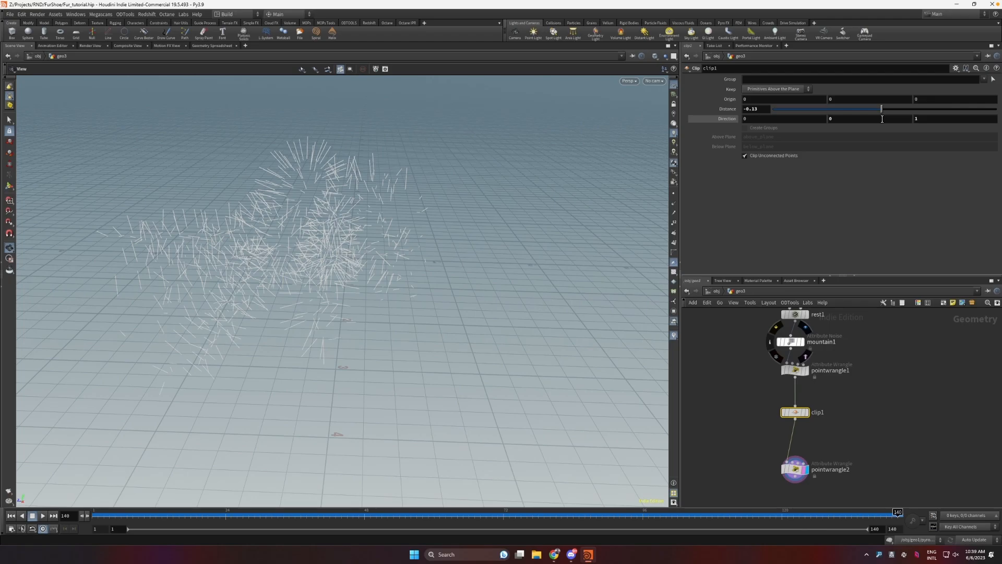
mouse_move(794, 156)
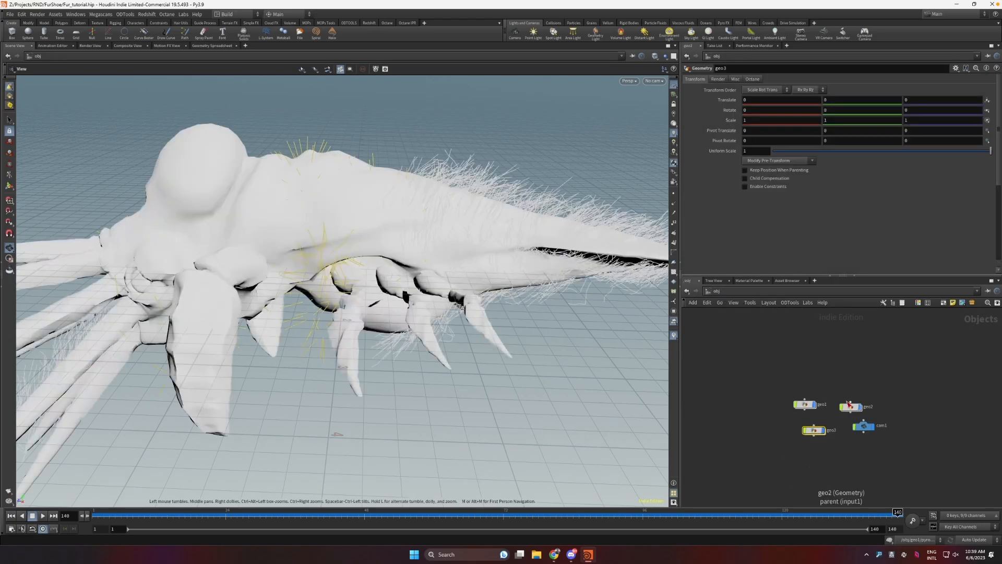
Dive into geo1 to see the creature mesh and its node network.
double_click(811, 404)
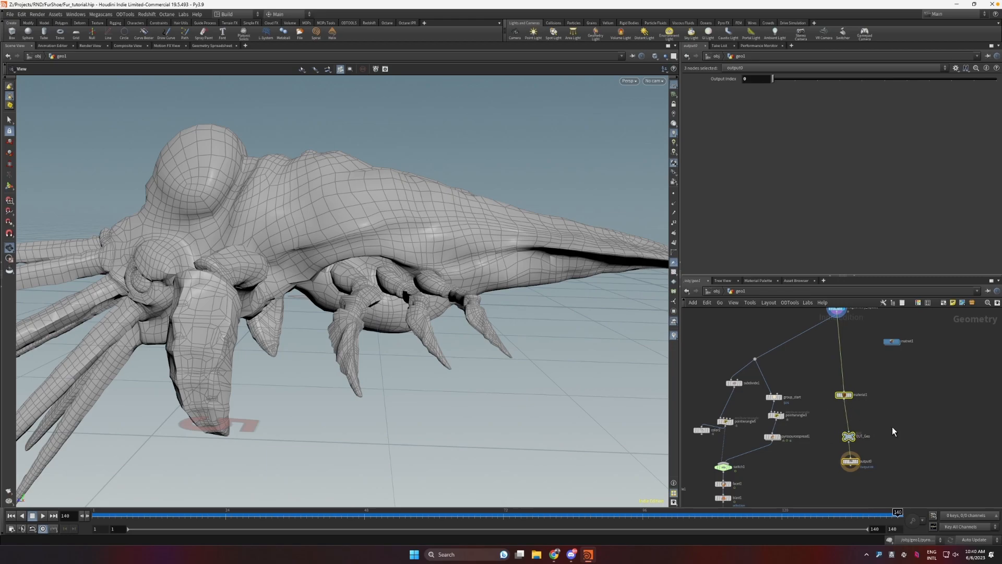
mouse_move(894, 405)
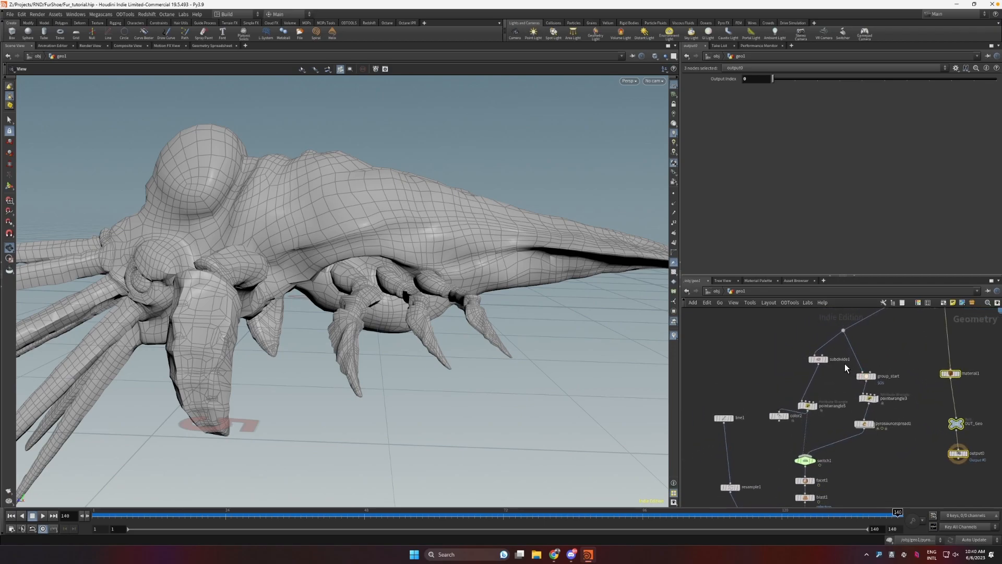
mouse_move(822, 452)
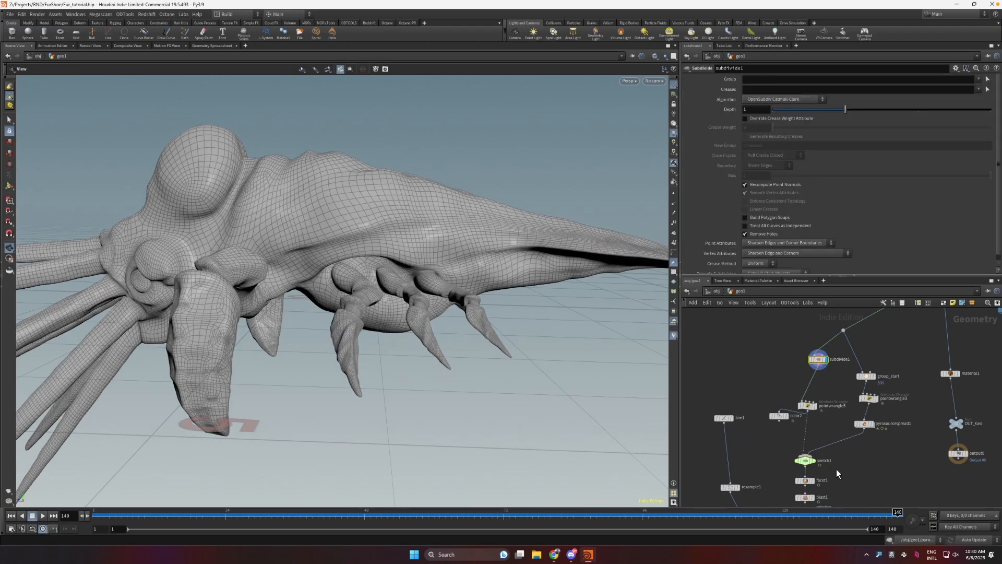
Select pointwrangle5 and scrub the timeline to around frame 74.
click(806, 403)
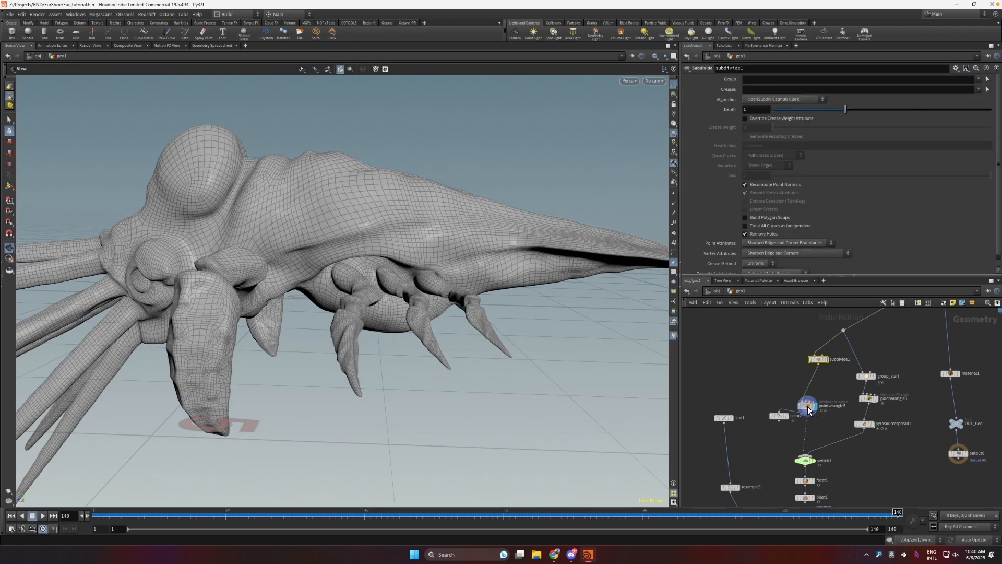
click(807, 406)
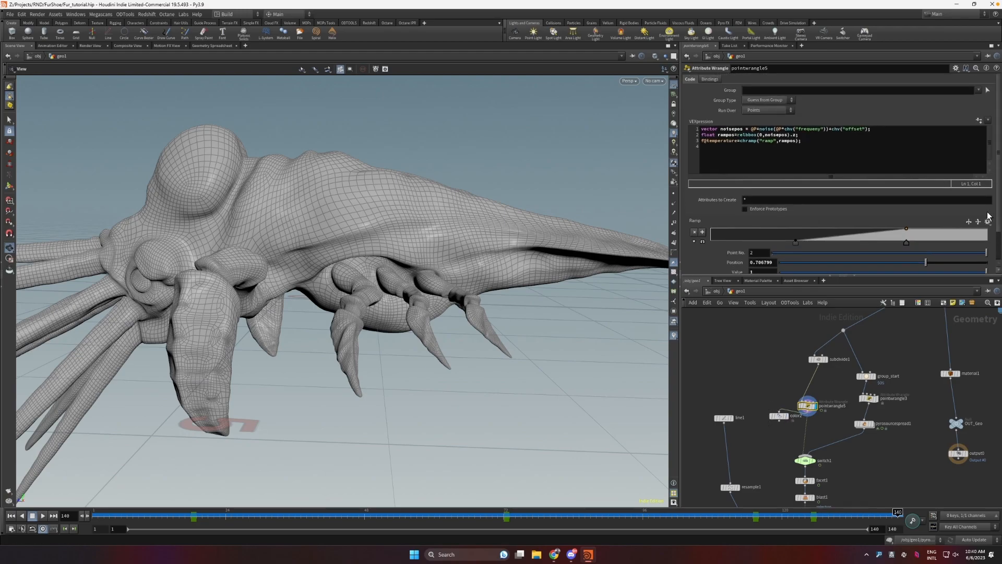
mouse_move(817, 443)
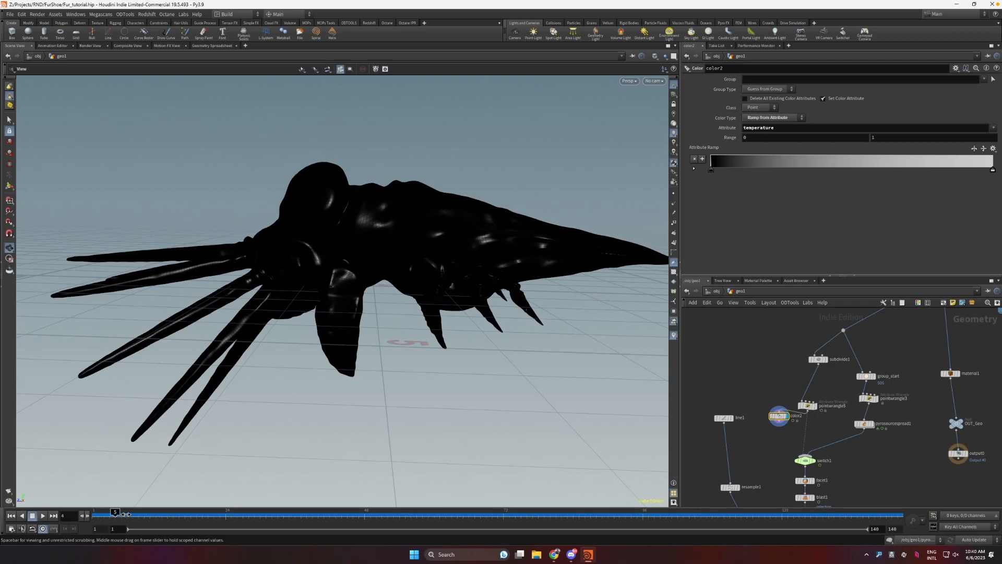
drag(115, 512, 416, 512)
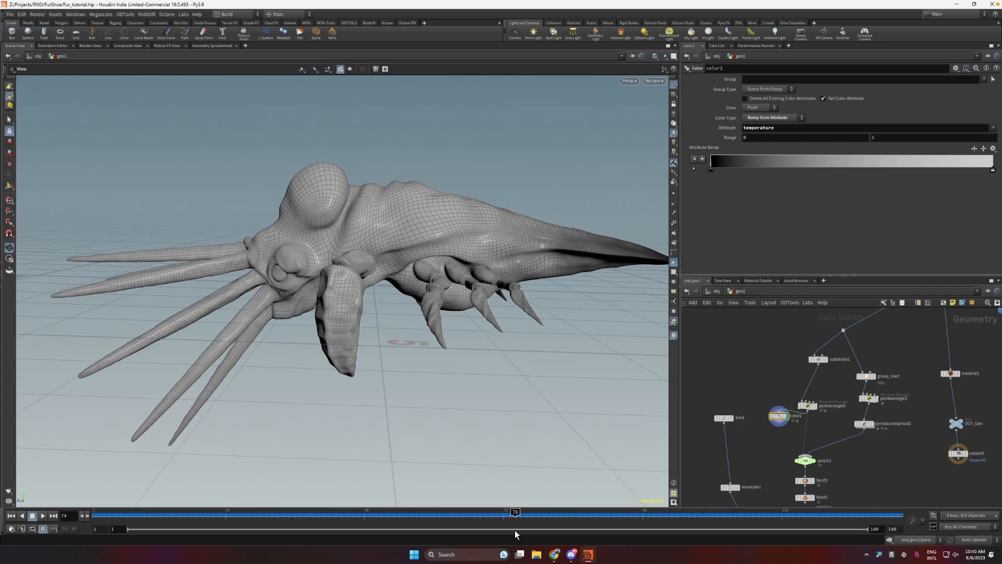
Drag the temperature ramp's points to new positions to shift the gradient.
click(807, 406)
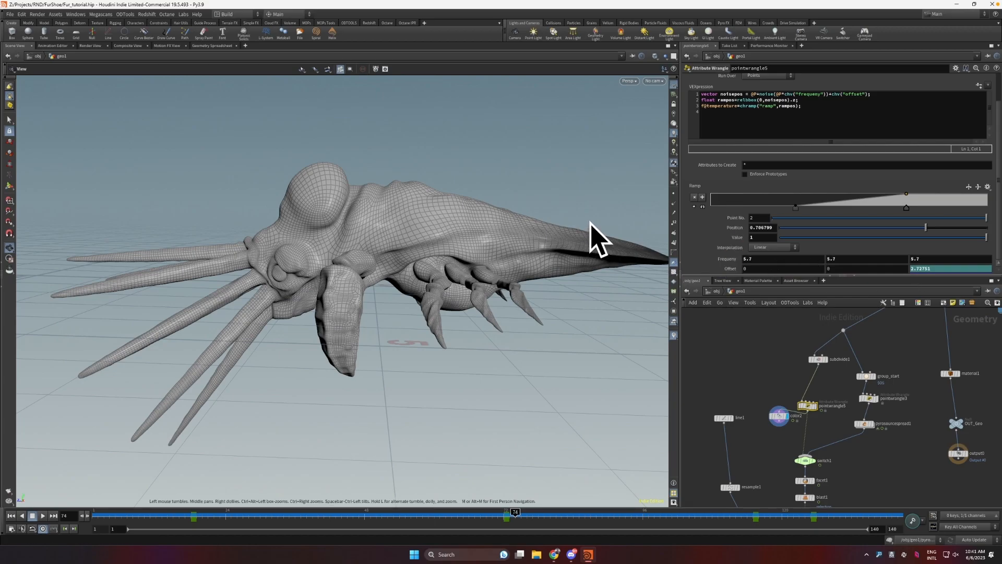
mouse_move(869, 211)
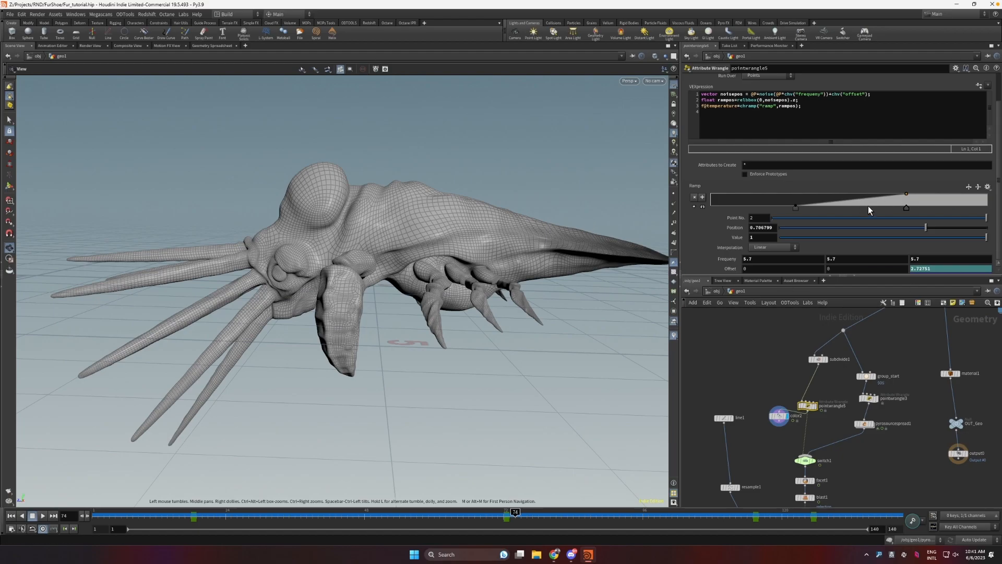
drag(905, 209, 919, 194)
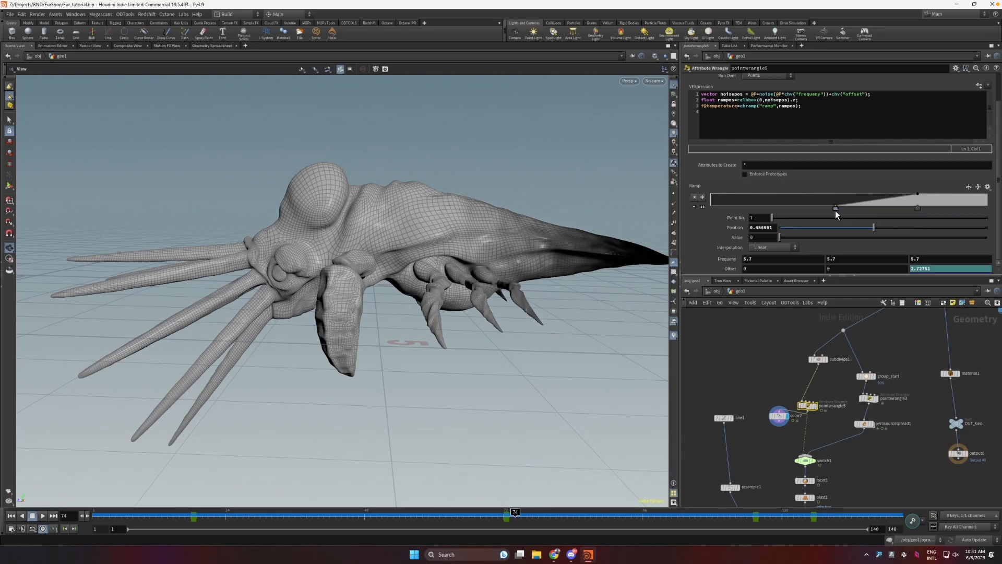
drag(835, 208, 820, 207)
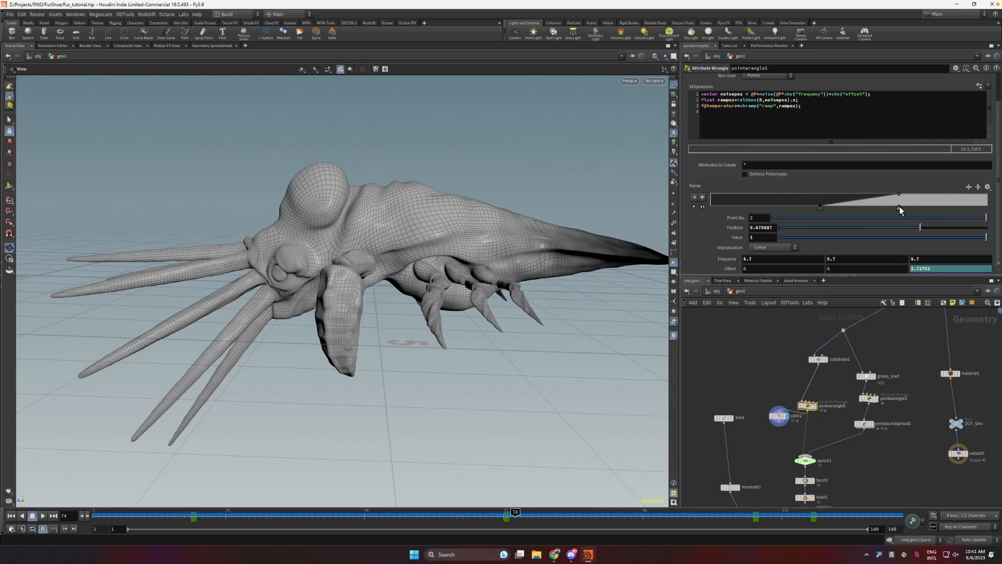
drag(899, 193, 897, 194)
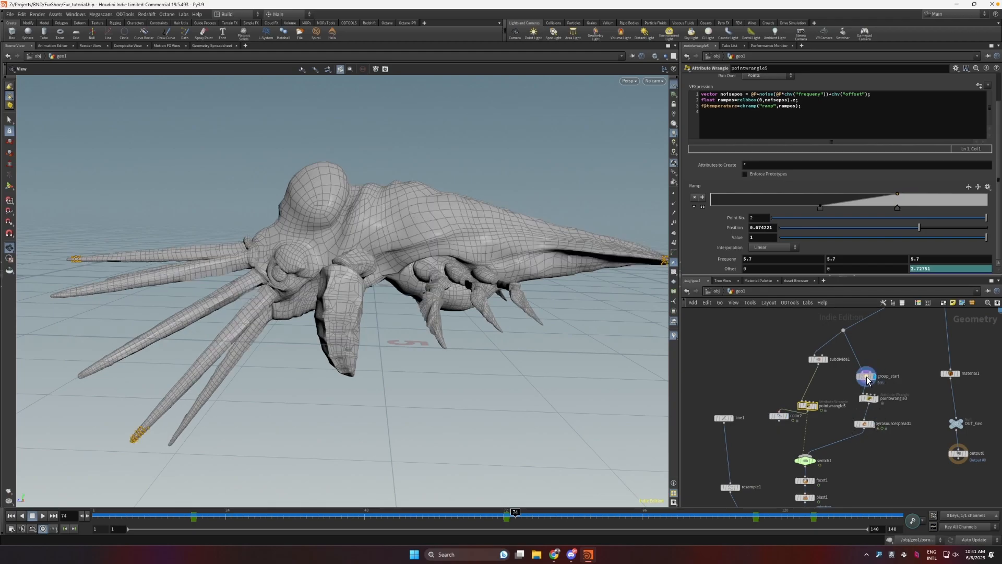
Inspect group_start and the tip-temperature pointwrangle3, then select pyrosourcespread1.
click(865, 376)
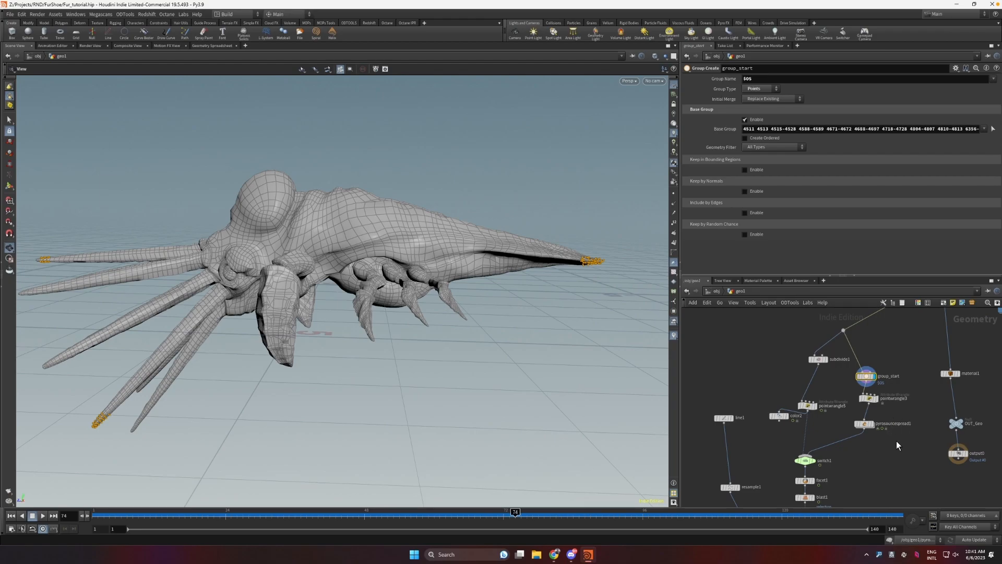
mouse_move(894, 439)
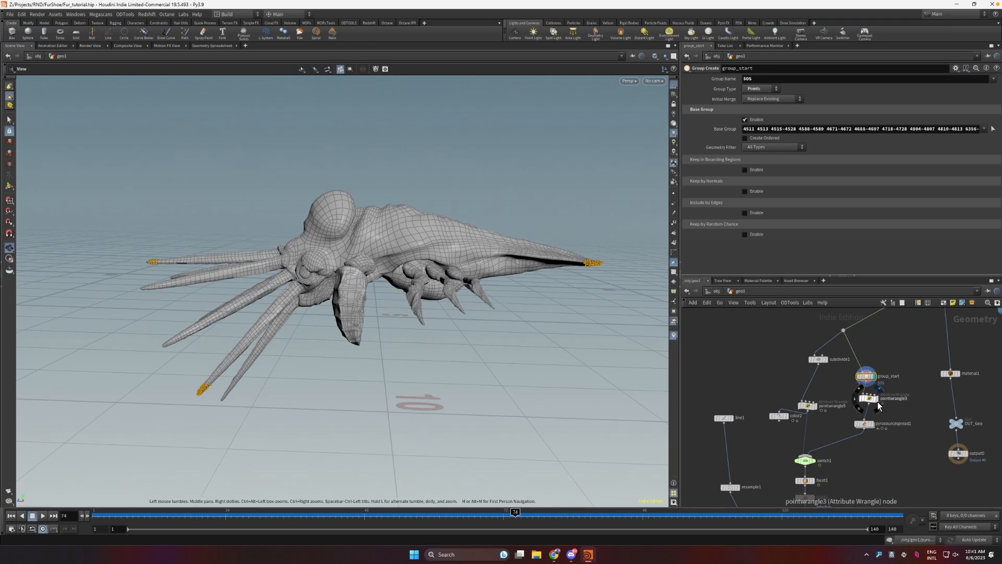
click(868, 399)
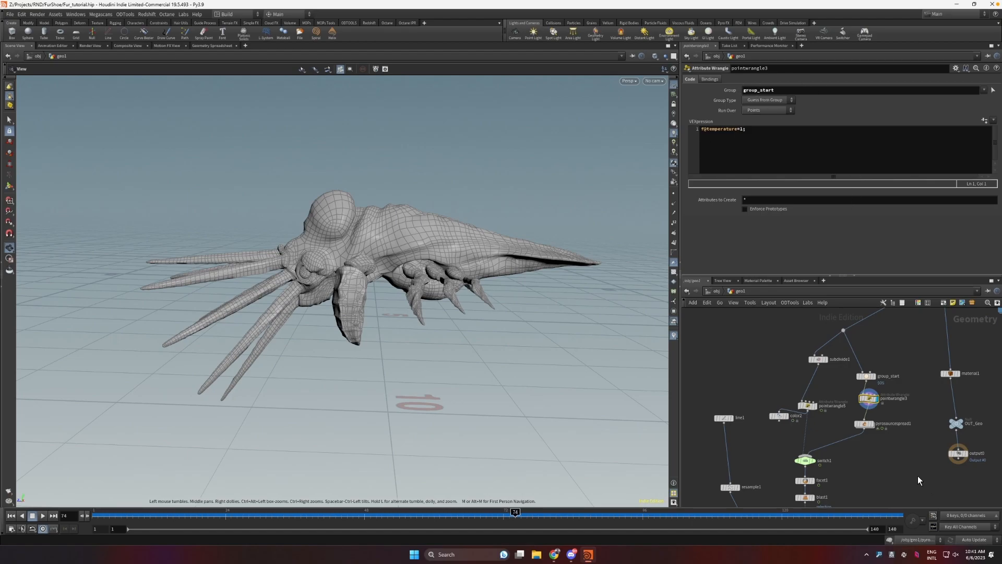
click(865, 423)
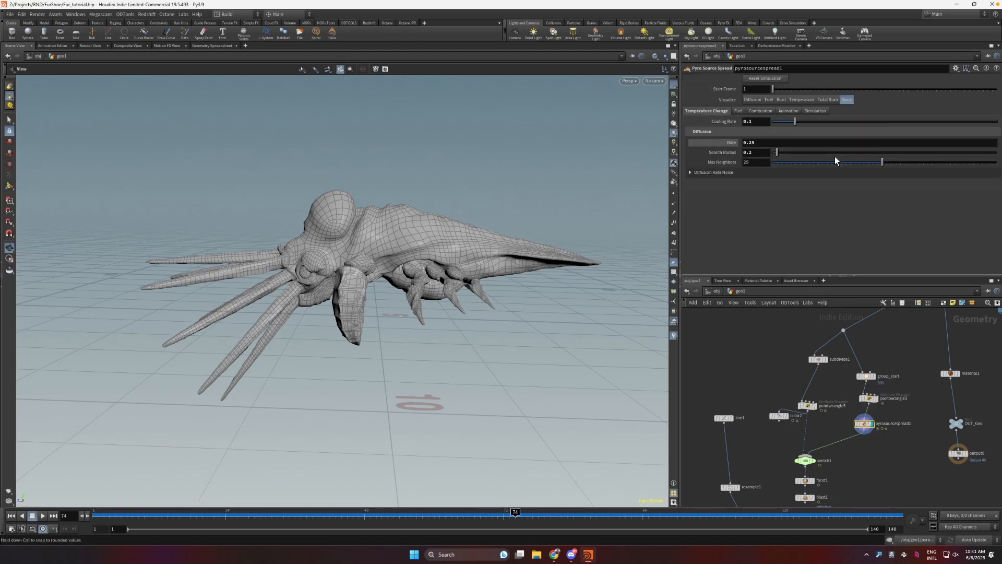
Visualize Temperature and scrub to frame 140 to see red spreading from the spike tips.
click(802, 99)
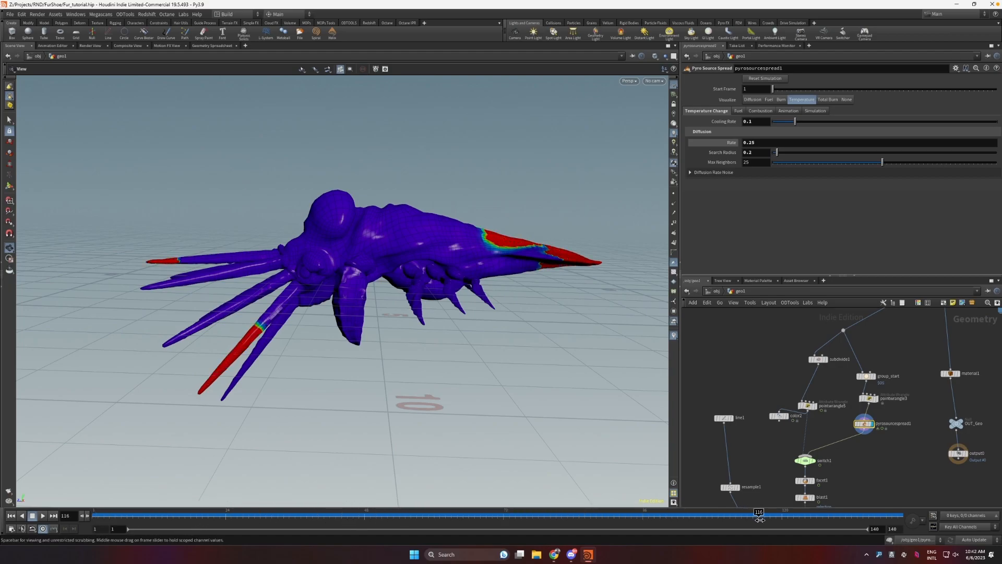
drag(760, 511, 897, 512)
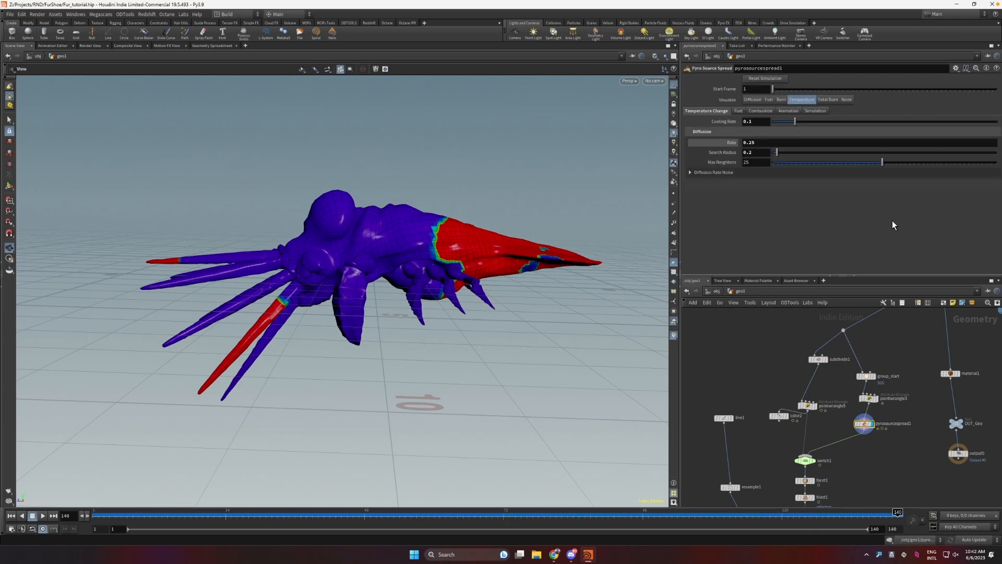
mouse_move(788, 106)
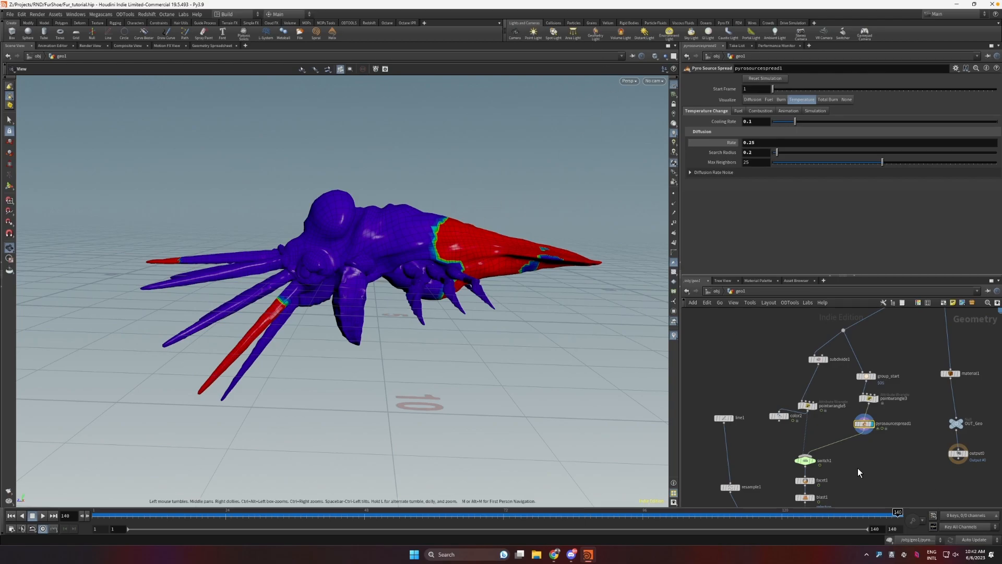
scroll(down, 3)
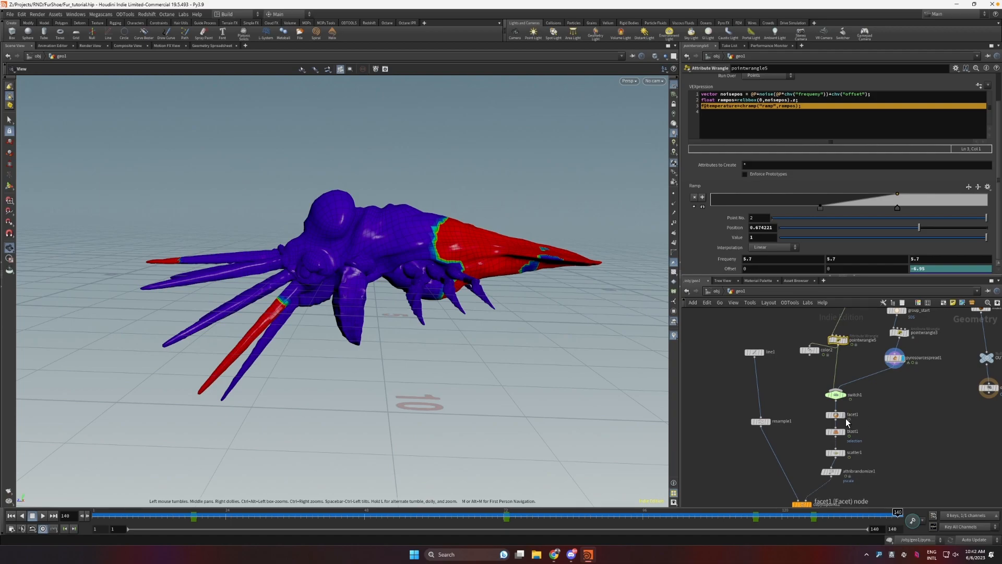
Inspect the facet1 node and the blast node below it.
click(835, 414)
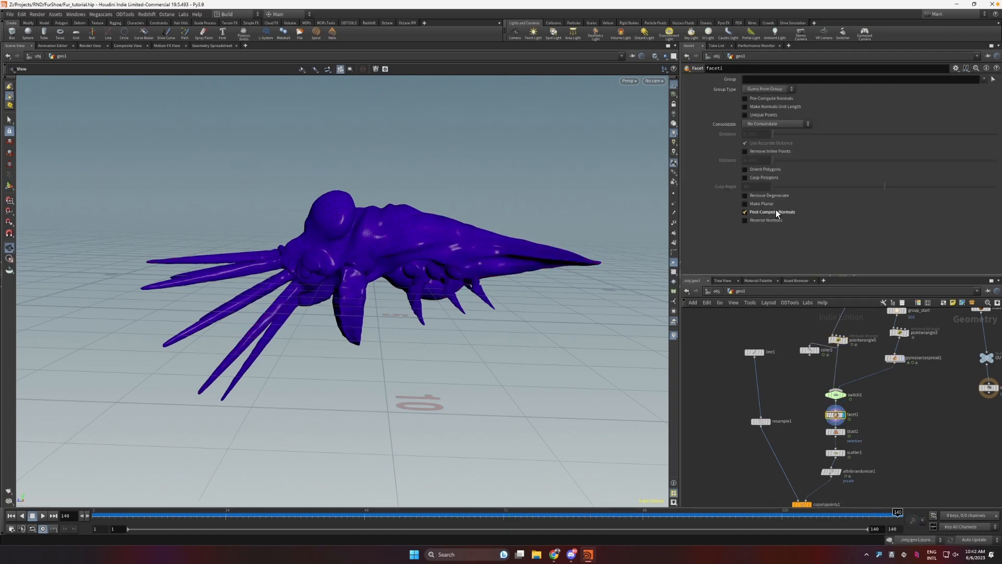
mouse_move(609, 238)
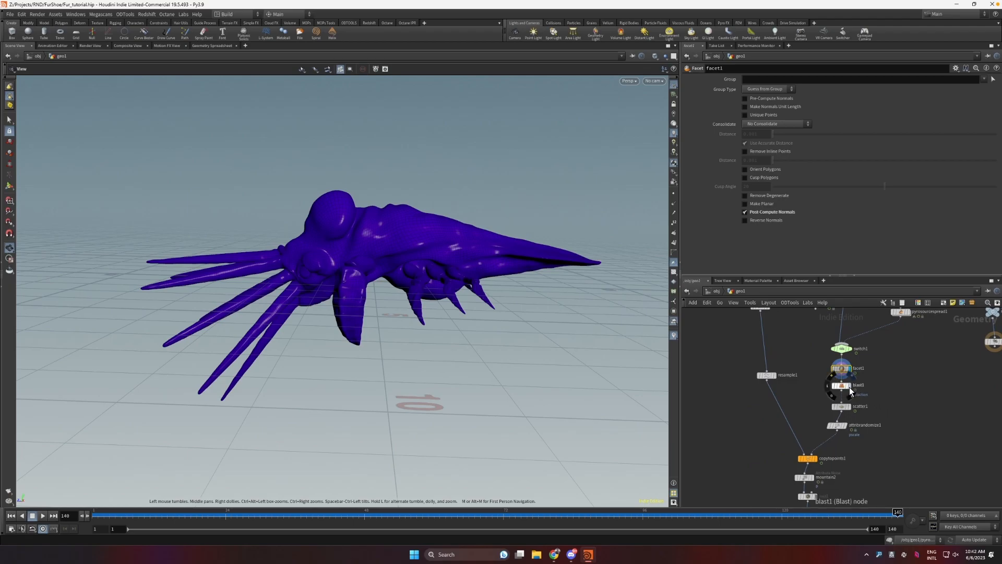
click(842, 384)
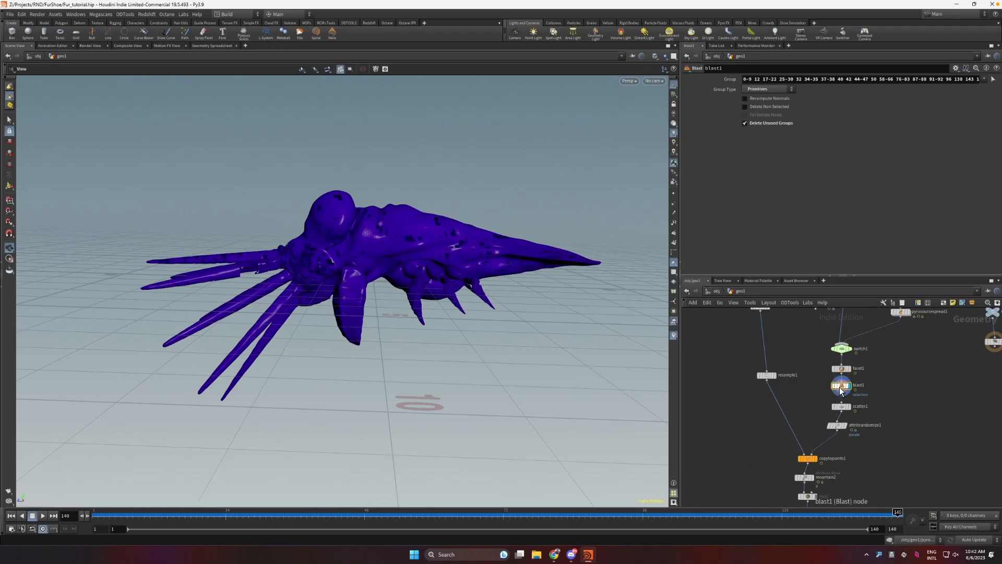
click(842, 367)
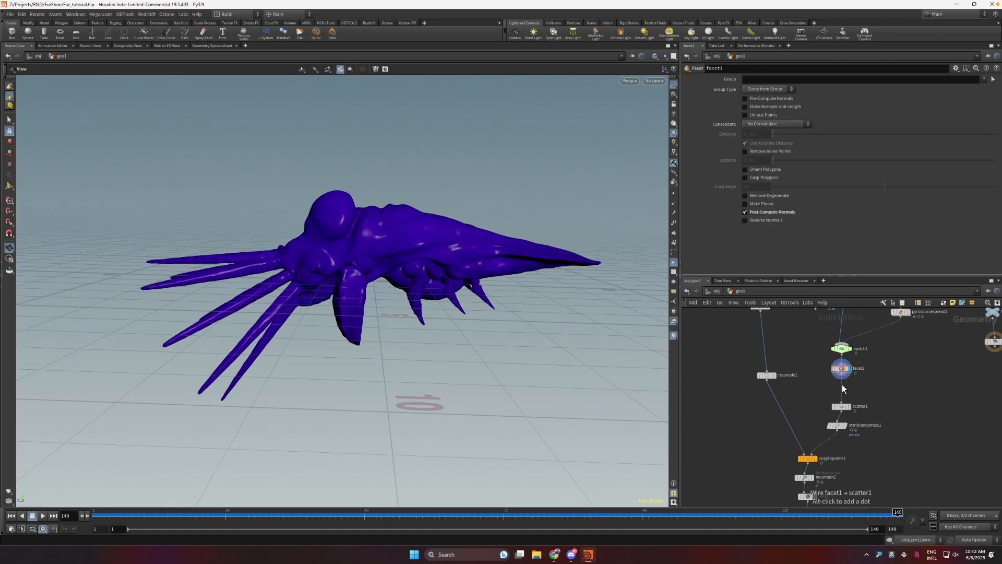
mouse_move(855, 421)
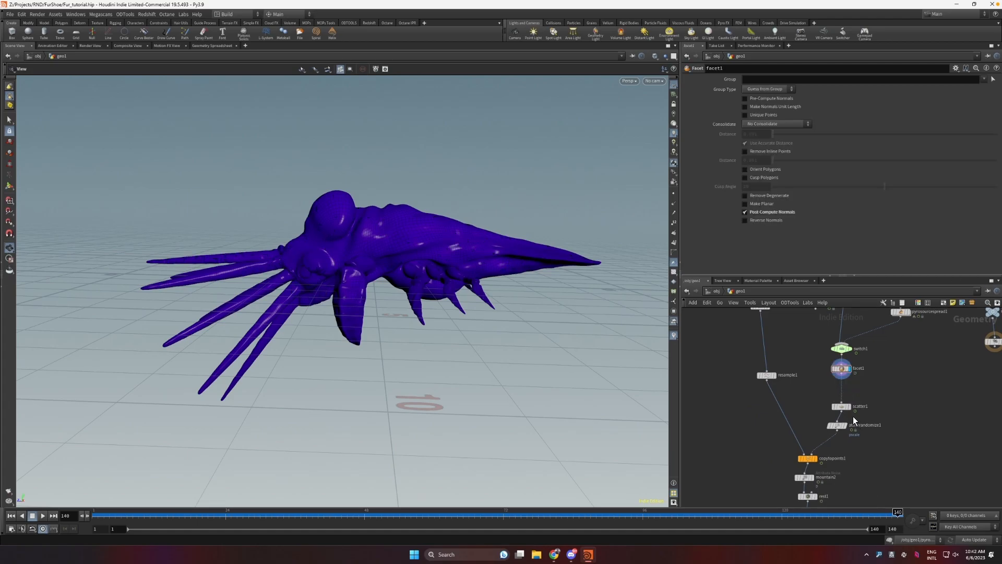
Show scatter1's points and set attribrandomize1's Attribute Name to pscale.
click(842, 406)
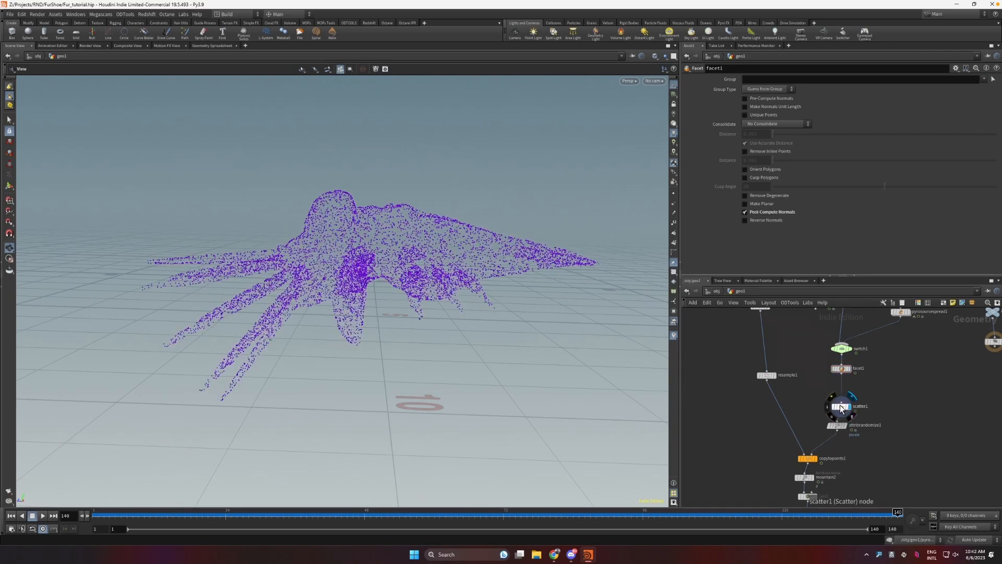
click(842, 406)
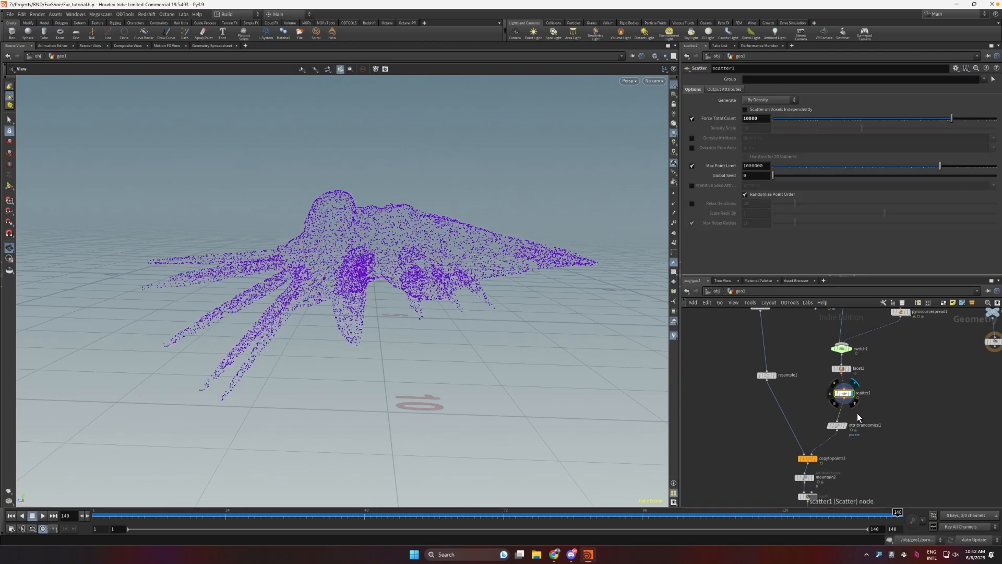
click(837, 425)
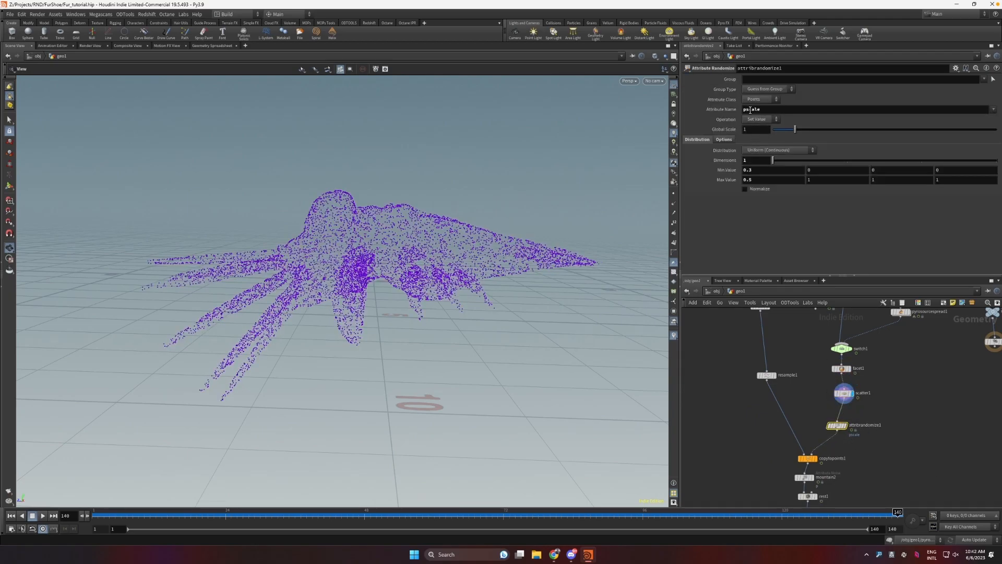
text(pscale)
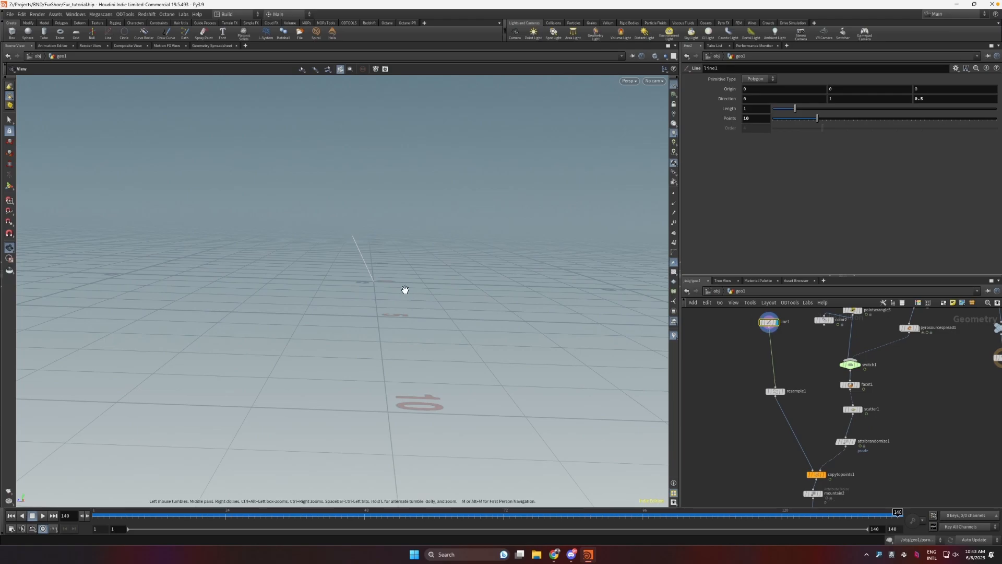
Orbit around the line, check resample1, and display mountain2's noisy fur strands.
drag(404, 289, 643, 211)
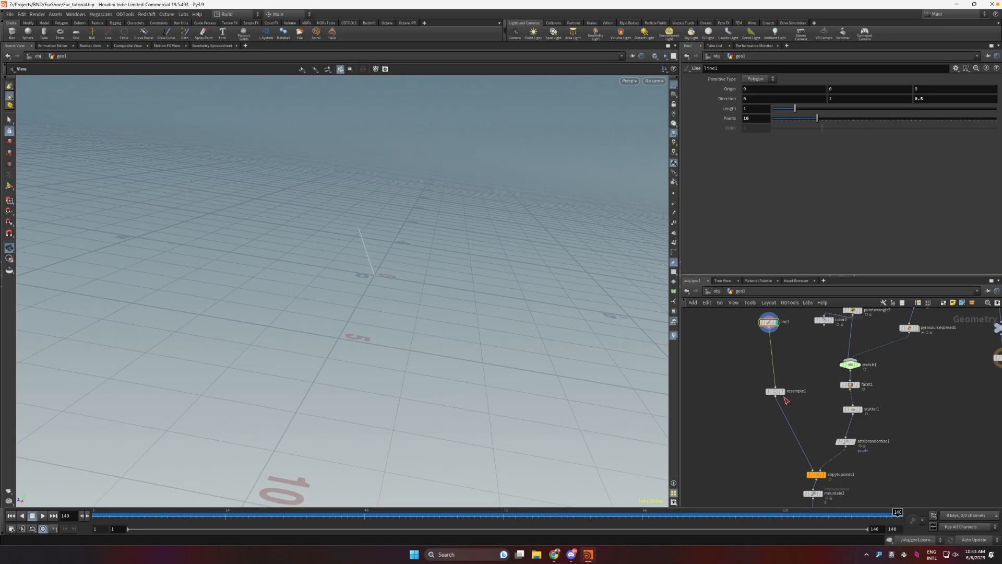
click(775, 391)
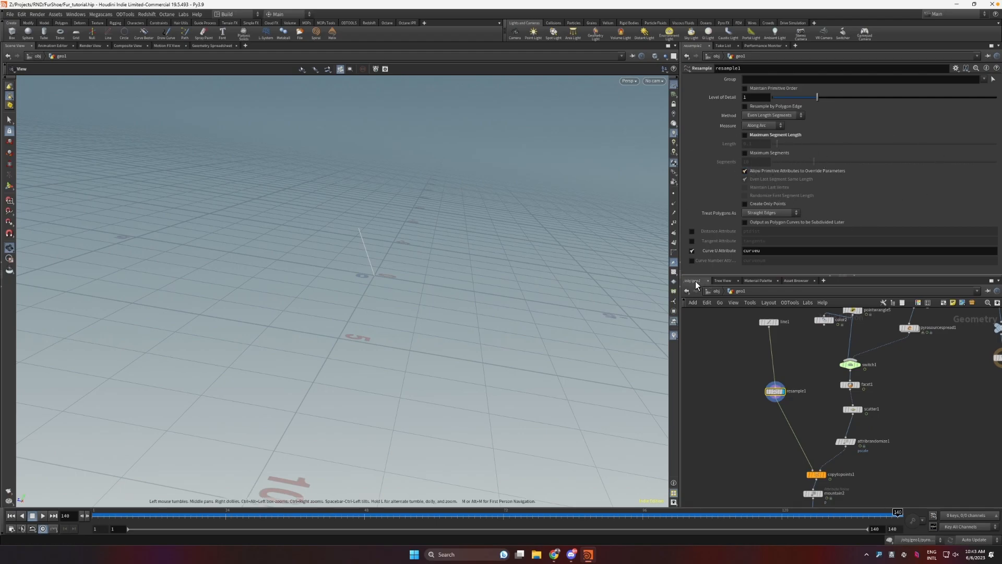
click(781, 250)
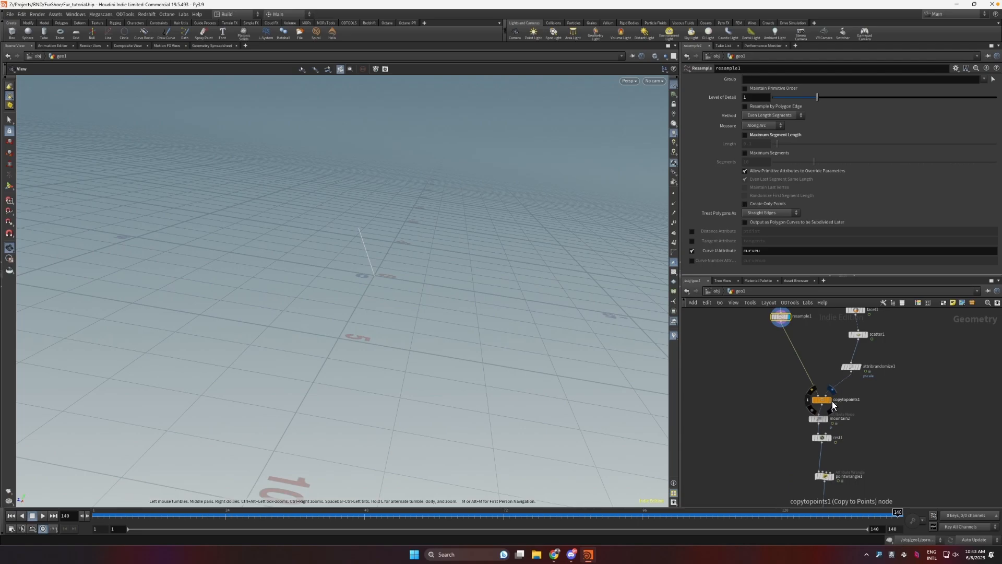
click(821, 400)
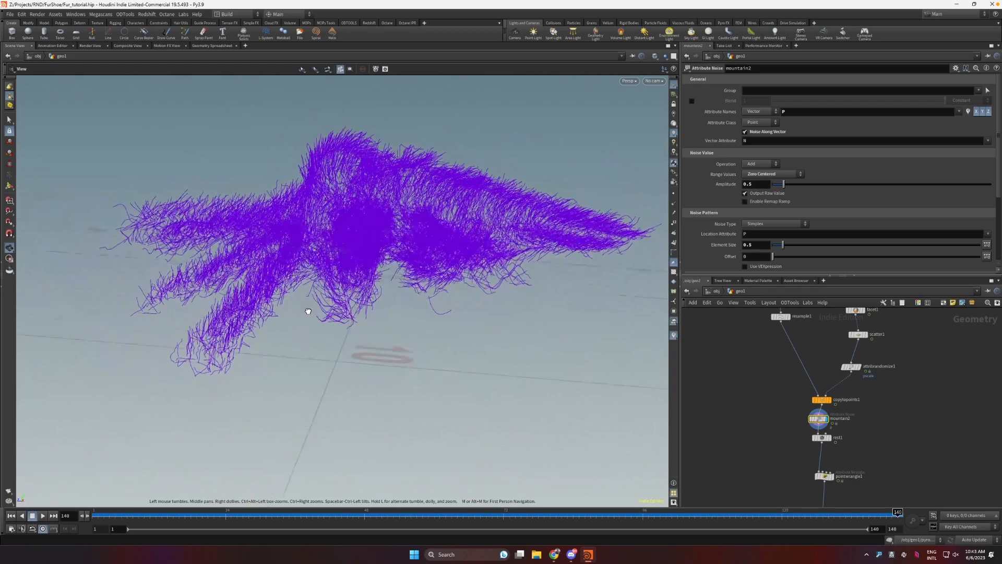
Adjust the view of the furry creature and start animation playback.
drag(307, 311, 313, 305)
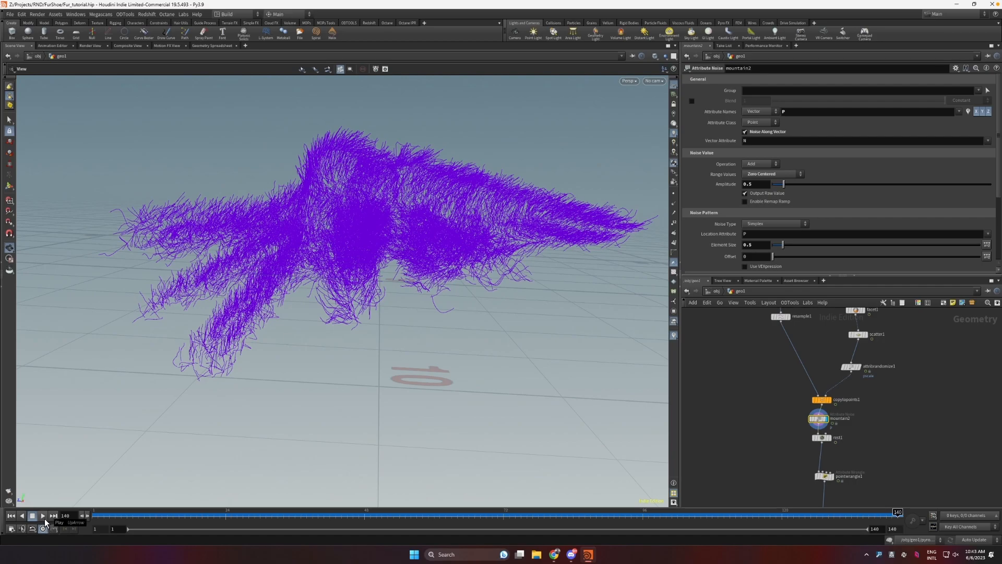
click(41, 516)
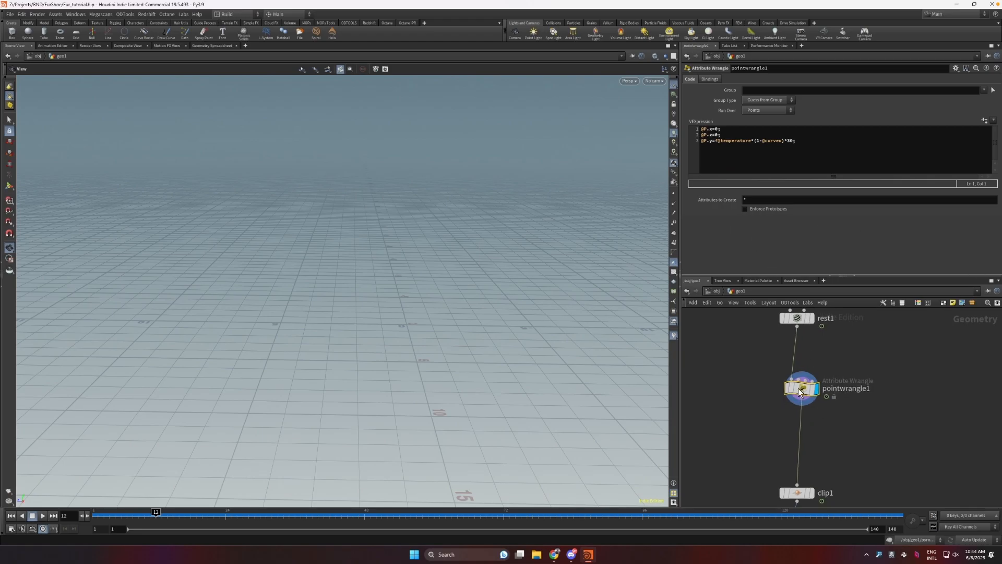
mouse_move(736, 152)
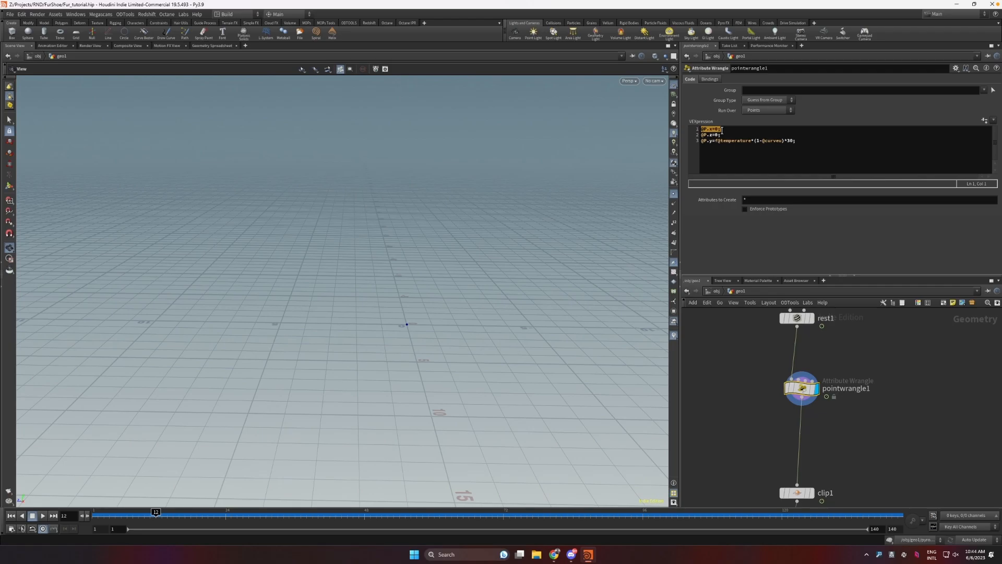
Select the wrangle code, then scrub the timeline to watch the single strand grow.
click(720, 135)
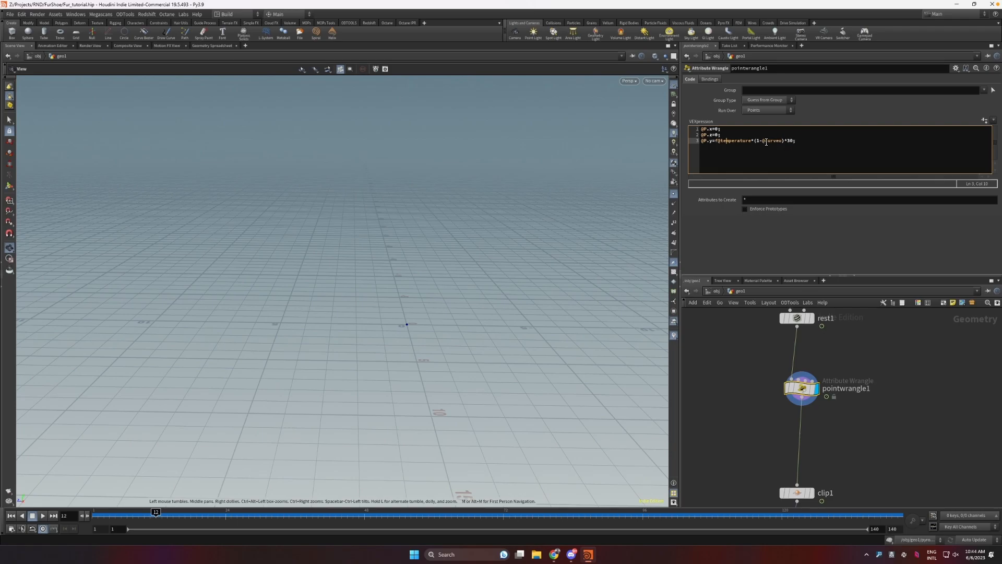
mouse_move(858, 424)
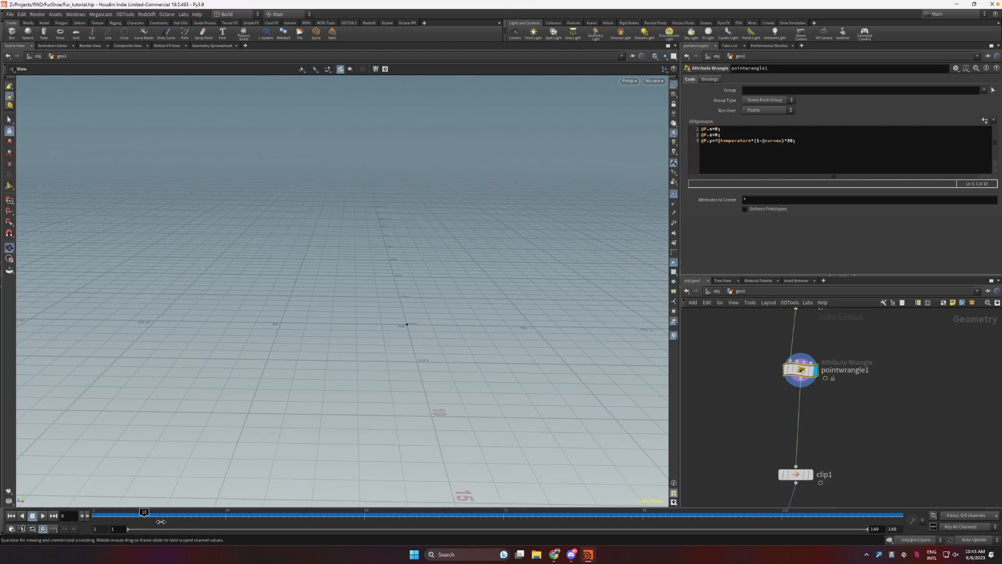
drag(144, 511, 318, 511)
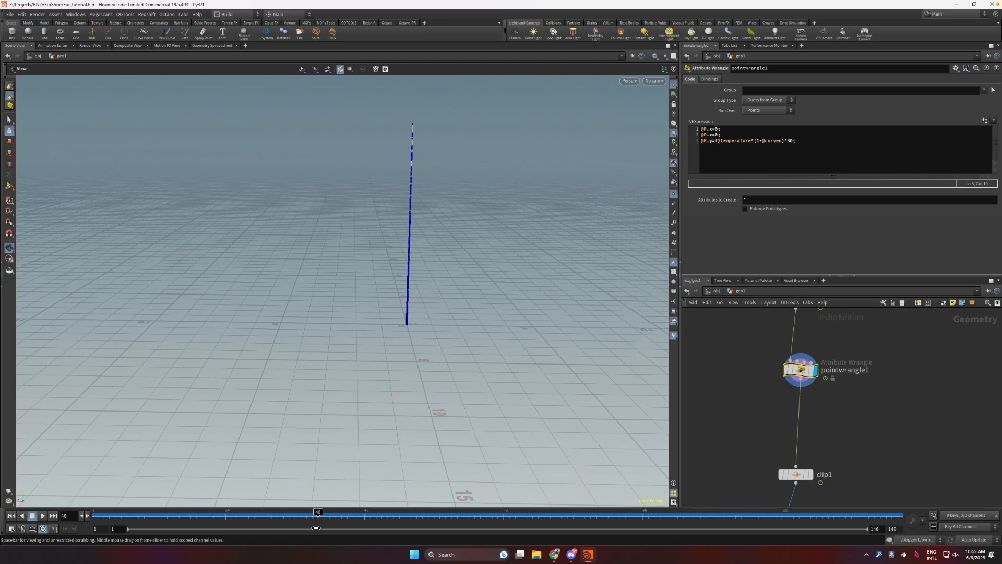
mouse_move(419, 127)
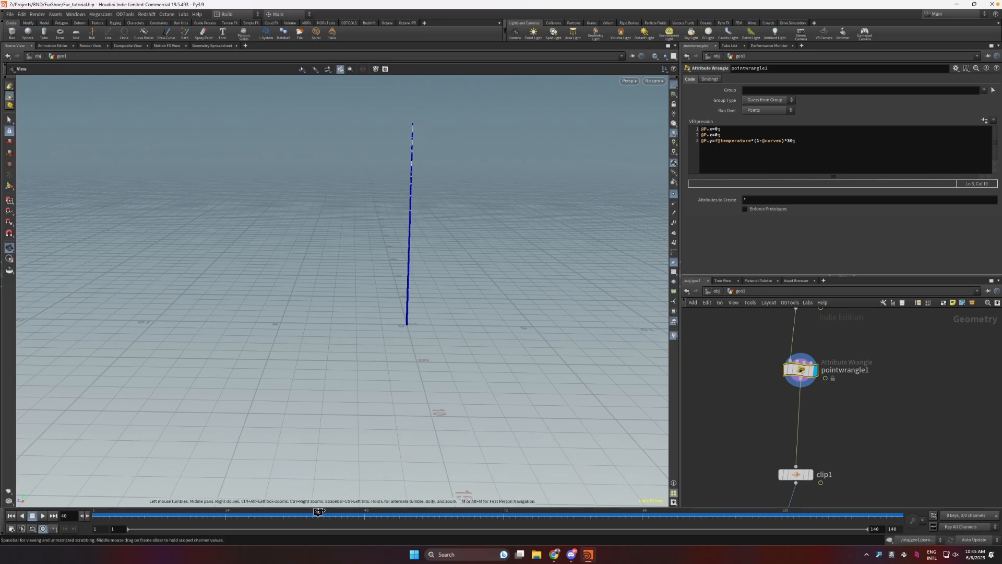
drag(319, 512, 330, 512)
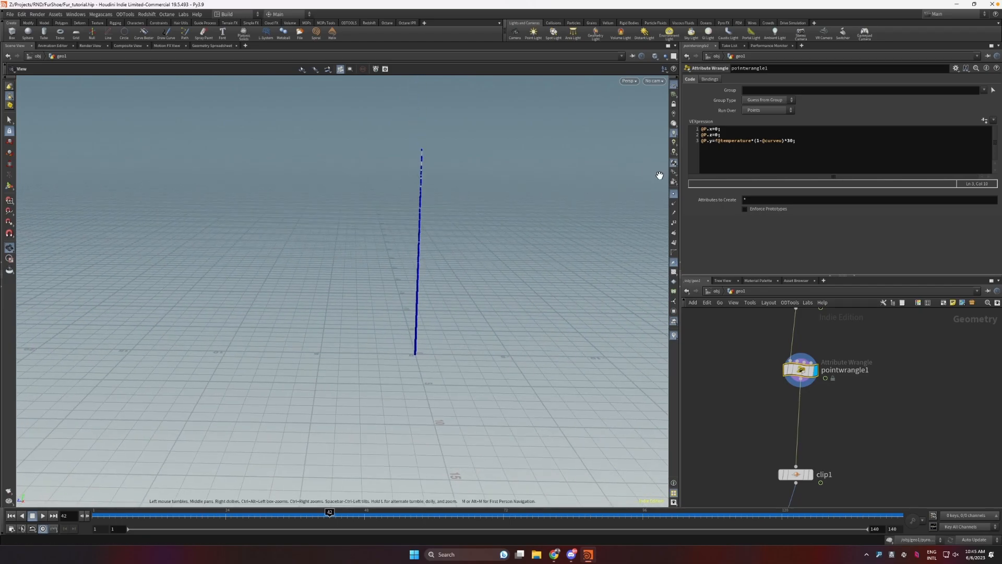
drag(329, 511, 278, 511)
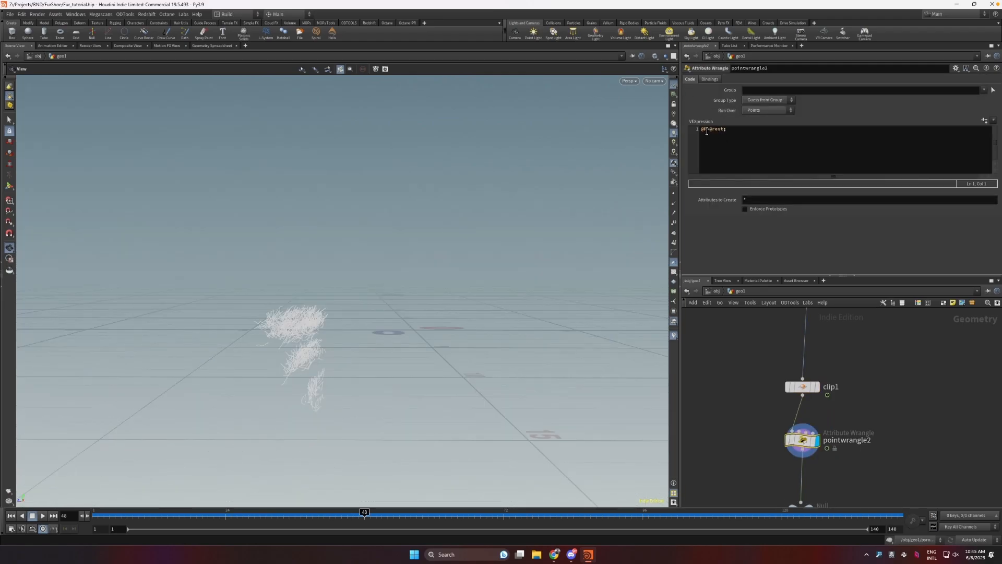
Scrub back and forth, then toggle playback to watch fur tufts grow.
drag(365, 515, 156, 516)
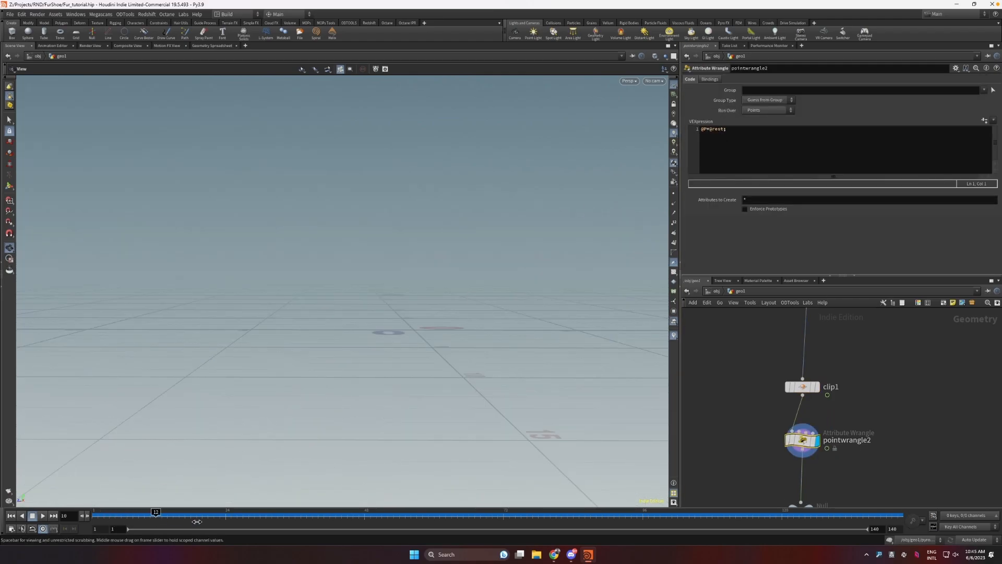
drag(155, 512, 439, 512)
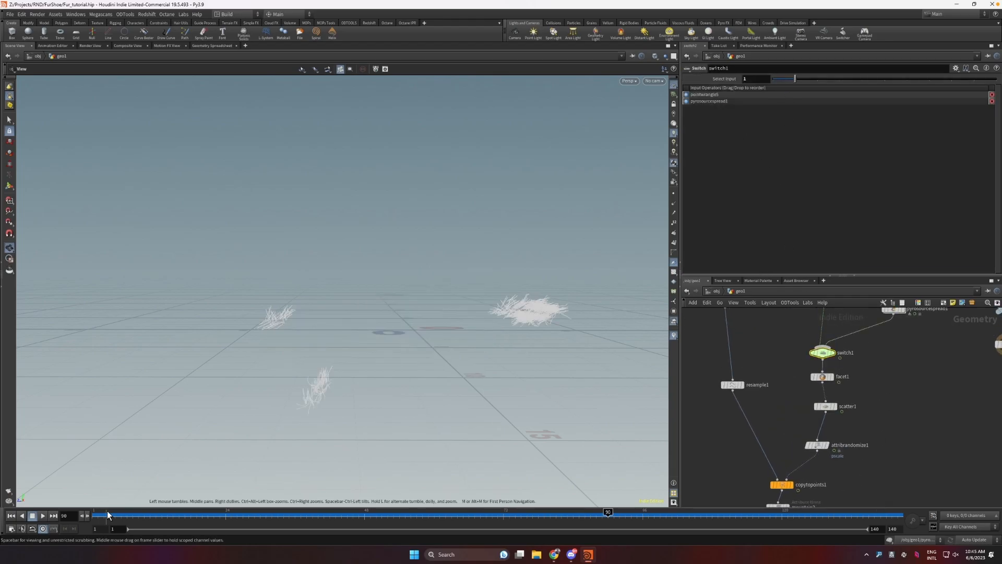
click(41, 515)
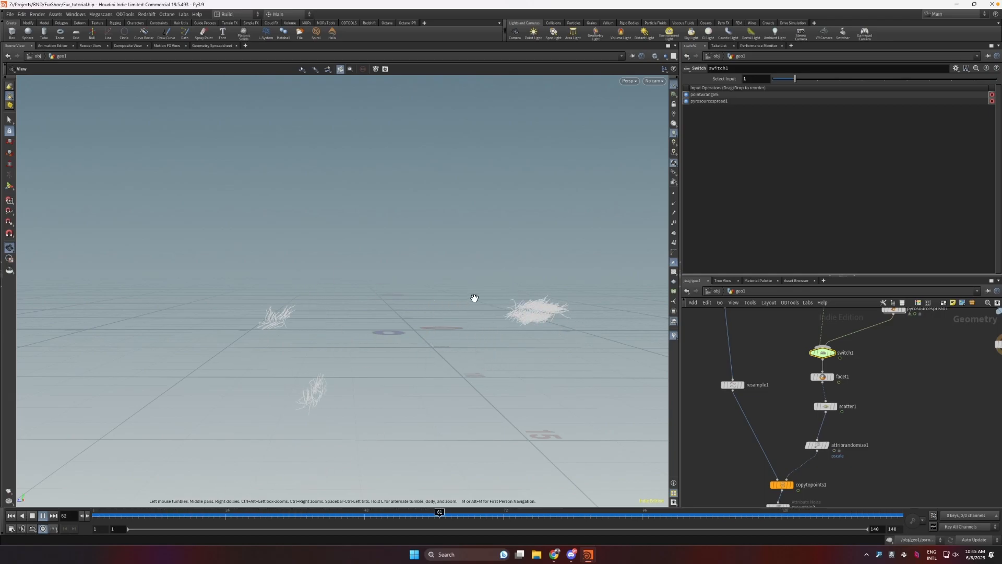
click(42, 515)
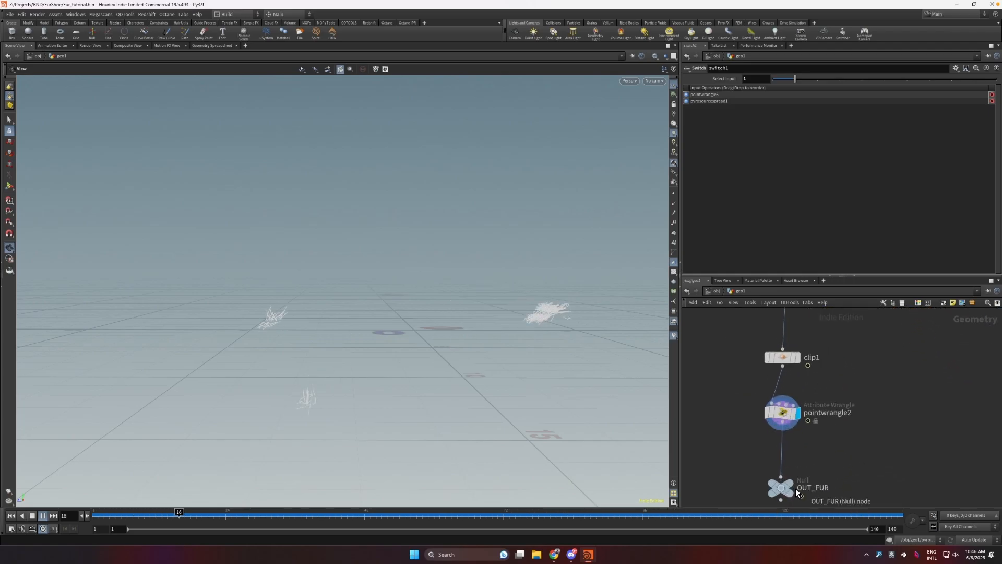
Return to /obj, double-click geo2, and play to watch strands lengthen.
click(42, 516)
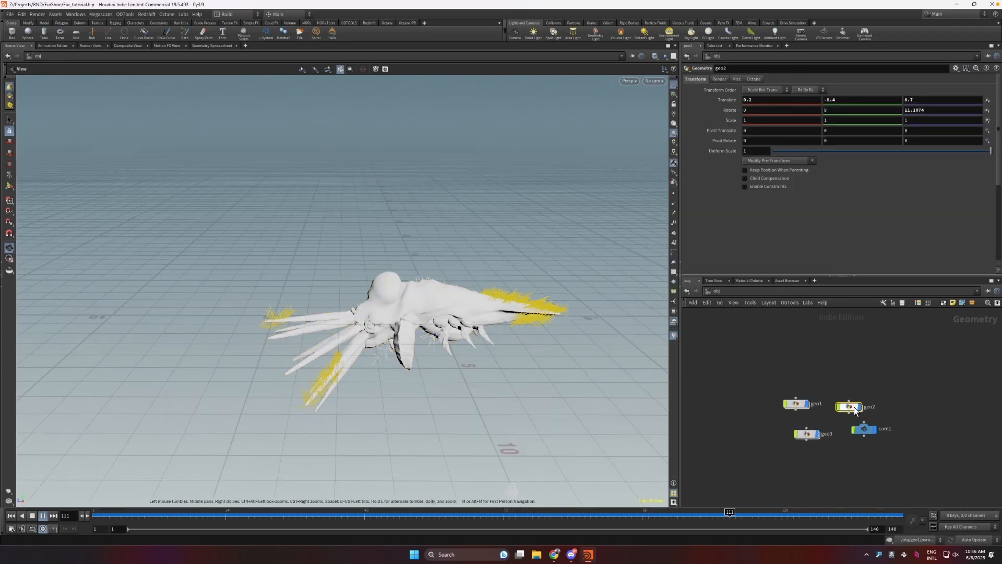
double_click(851, 406)
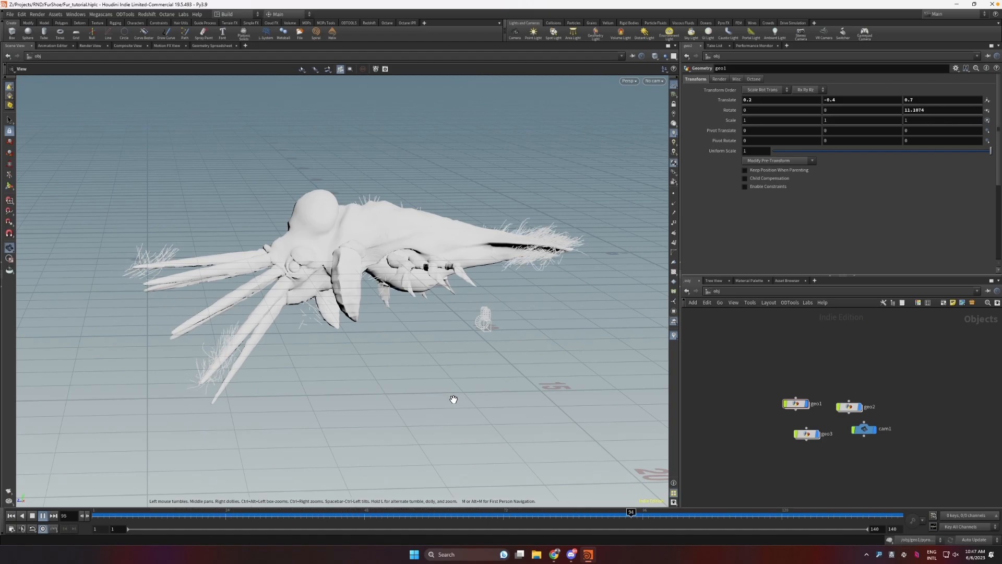
click(43, 515)
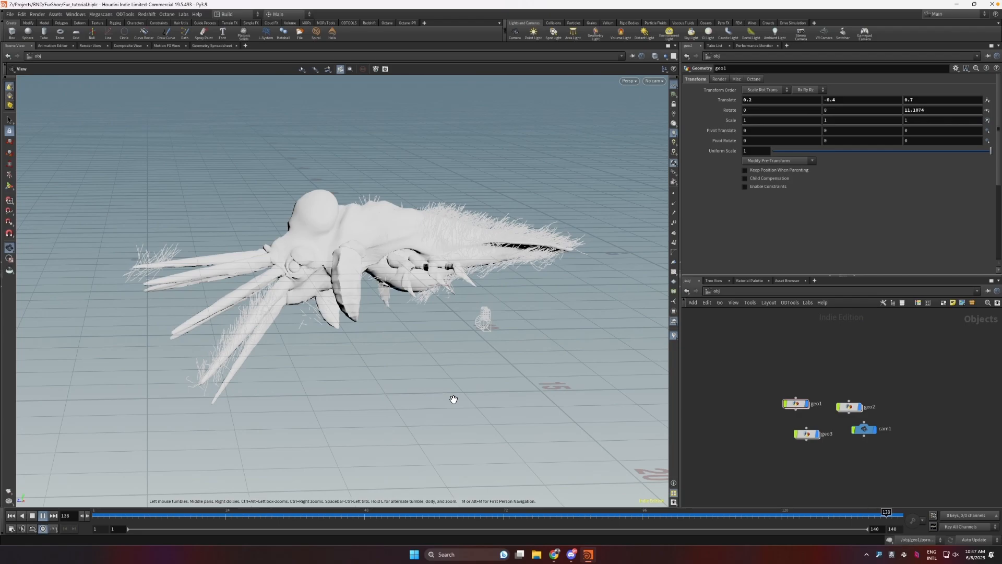